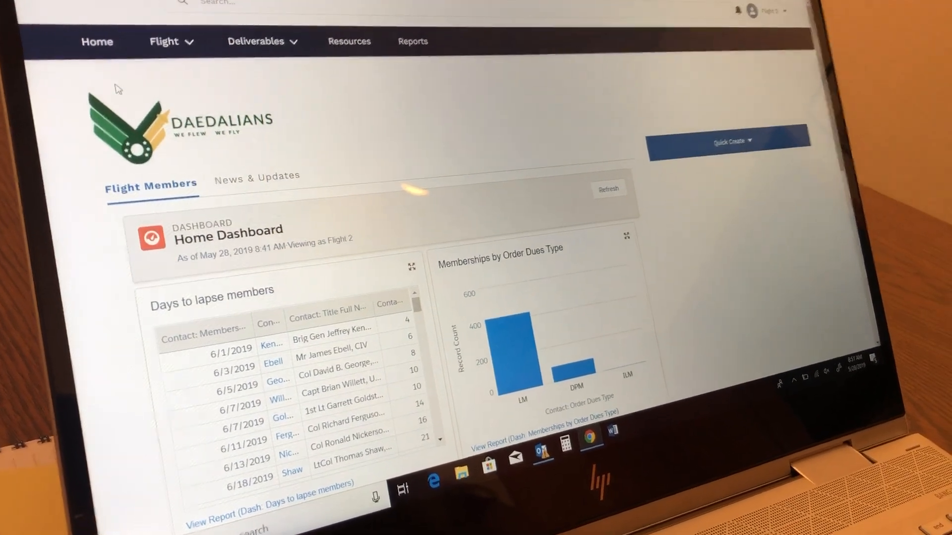
- Choose My Flight Members from the Flight menu to list active member affiliations
{"action": "left_click", "coordinate": [97, 41]}
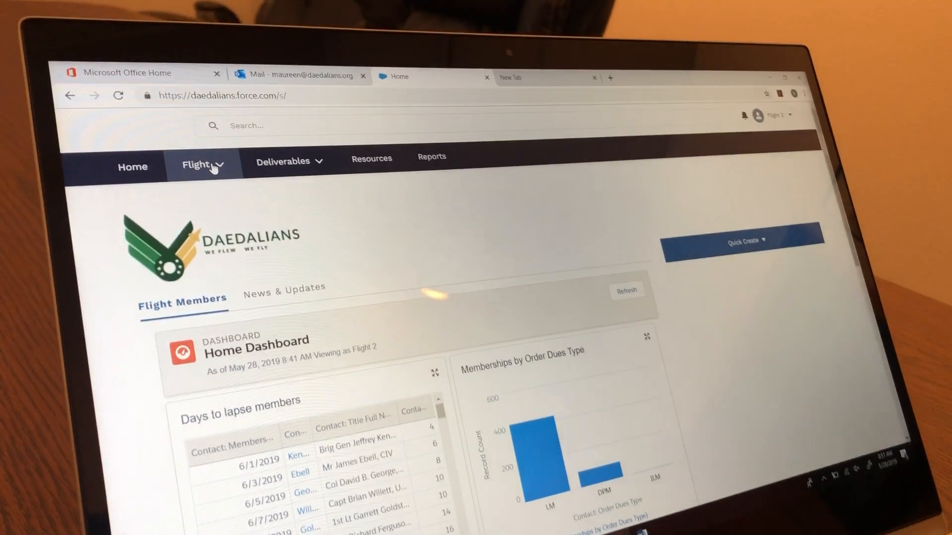
{"action": "left_click", "coordinate": [196, 164]}
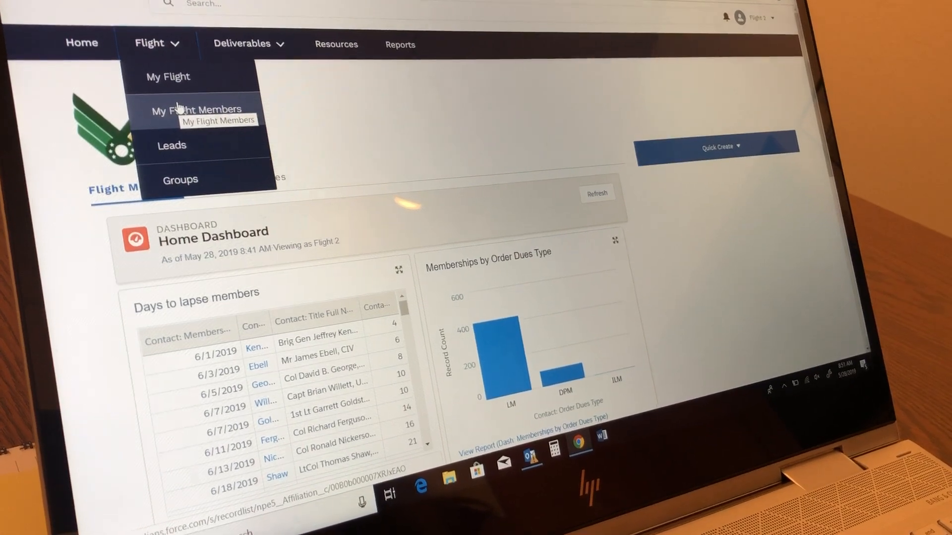
{"action": "left_click", "coordinate": [200, 109]}
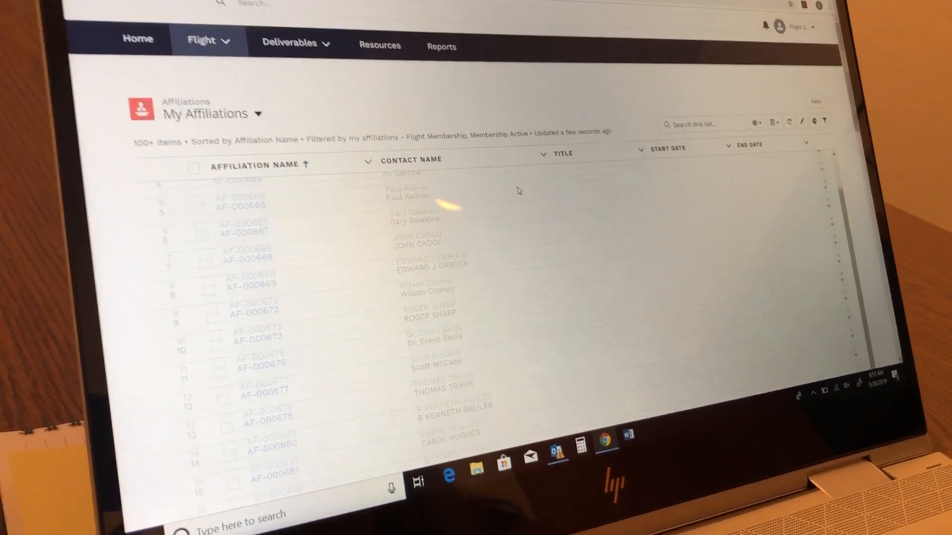
{"action": "scroll", "scroll_direction": "down", "scroll_amount": 3}
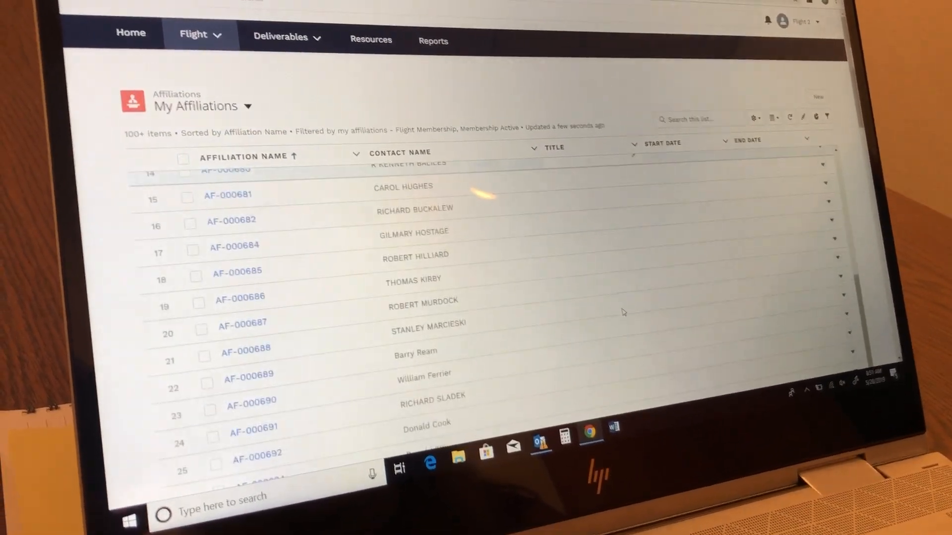
{"action": "scroll", "scroll_direction": "down", "scroll_amount": 3}
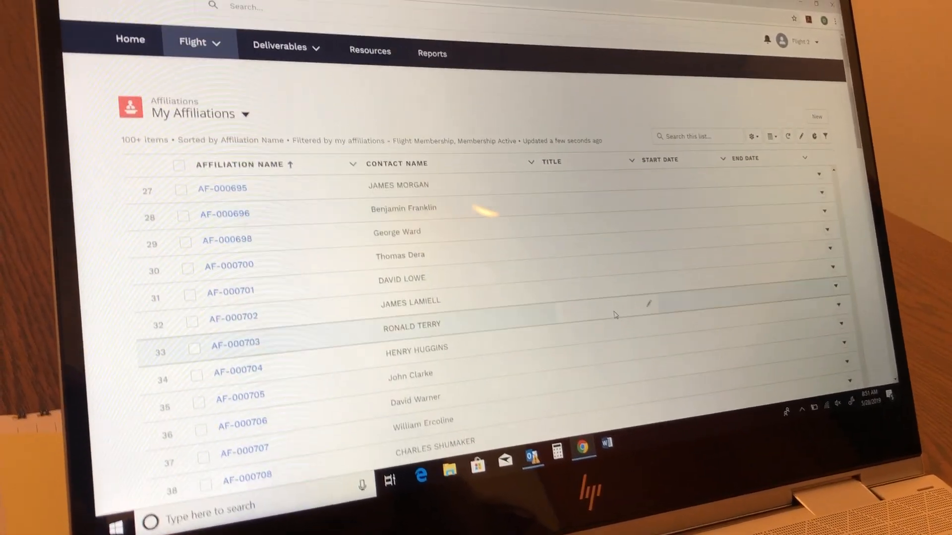
{"action": "scroll", "scroll_direction": "down", "scroll_amount": 3}
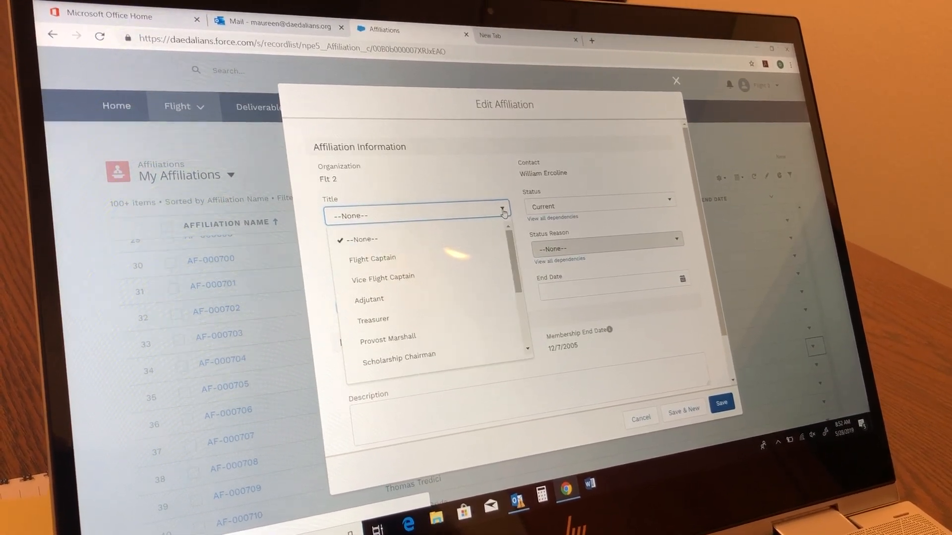
{"action": "left_click", "coordinate": [383, 278]}
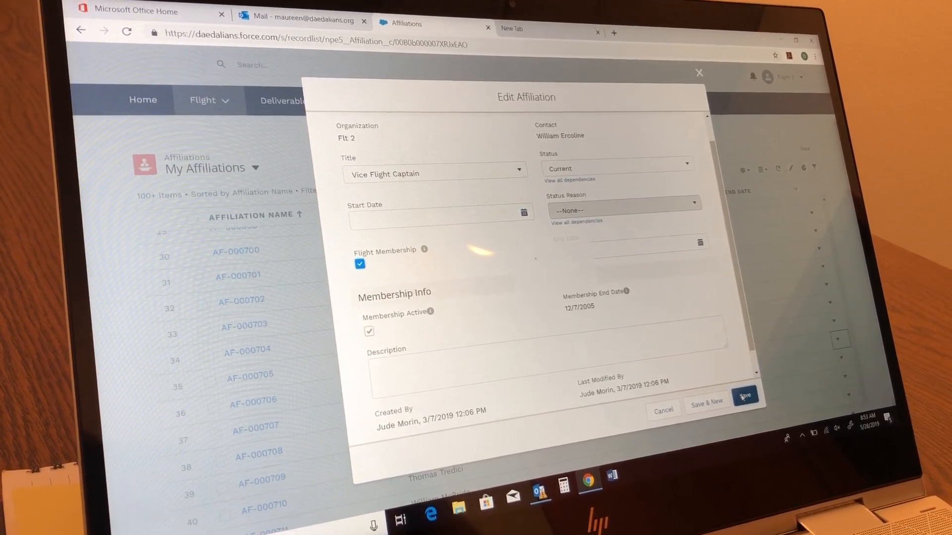
{"action": "left_click", "coordinate": [744, 397]}
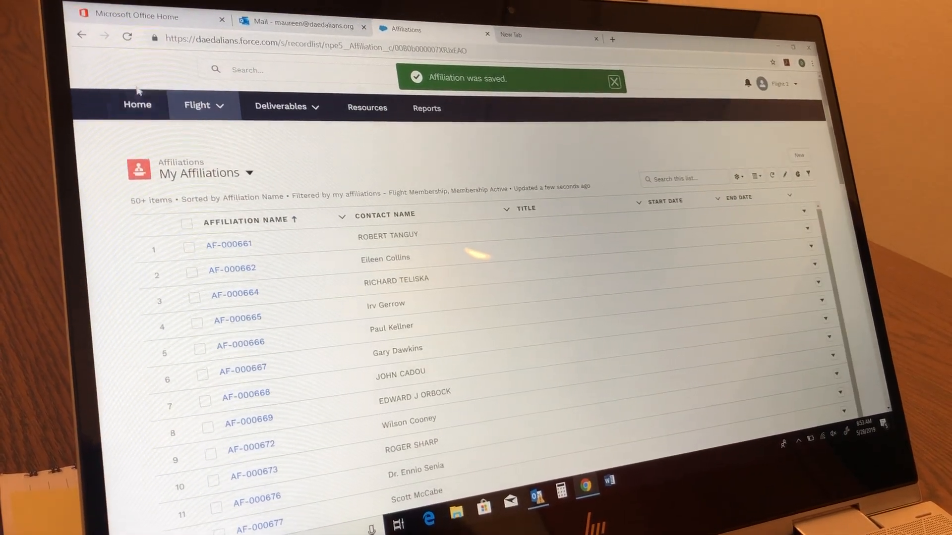
- Return to the Home Dashboard and scroll through its lapse and membership charts
{"action": "left_click", "coordinate": [136, 104]}
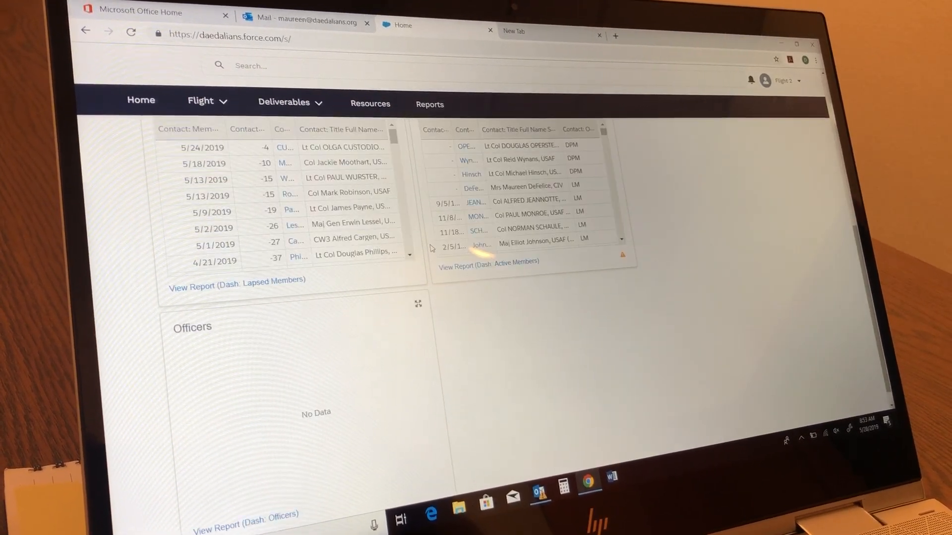
{"action": "scroll", "scroll_direction": "down", "scroll_amount": 3}
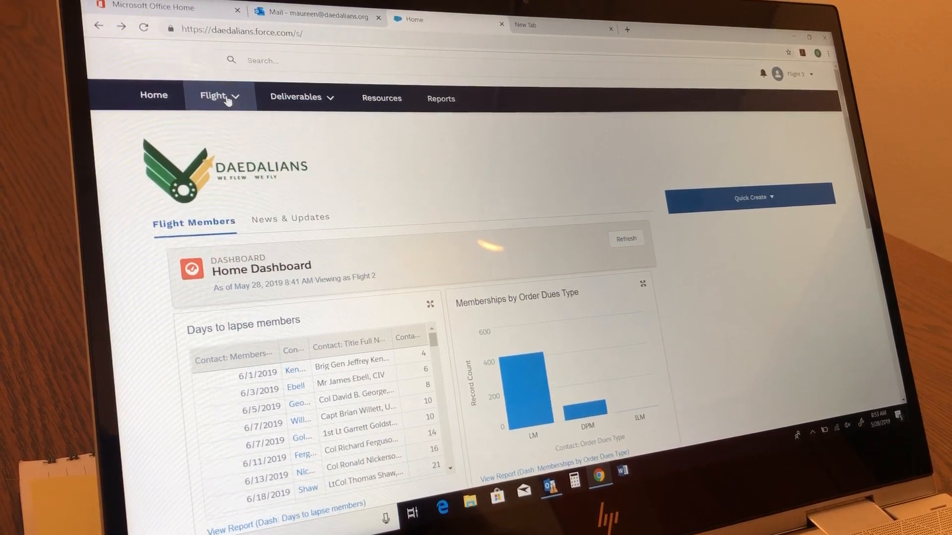
- Reopen My Flight Members, open a member's affiliation edit form, then cancel without saving
{"action": "left_click", "coordinate": [214, 97]}
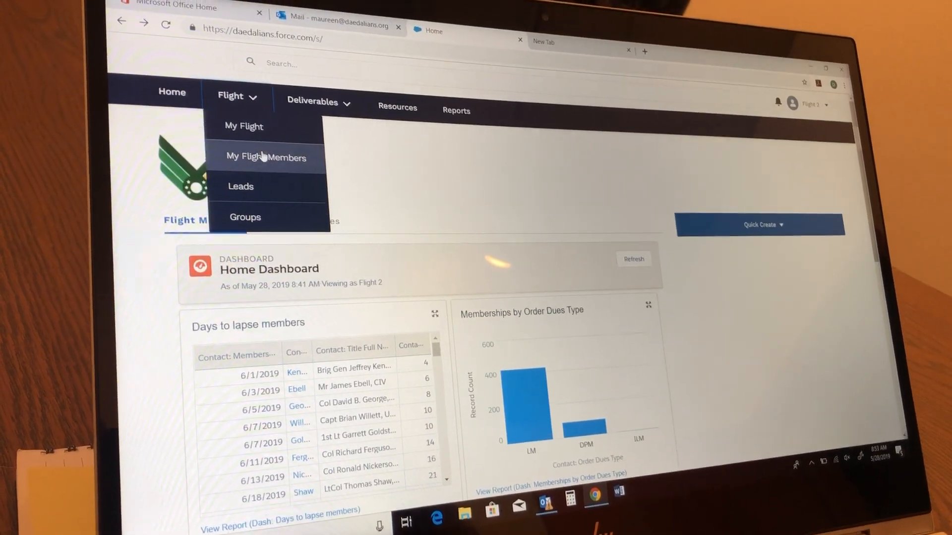
{"action": "left_click", "coordinate": [264, 157]}
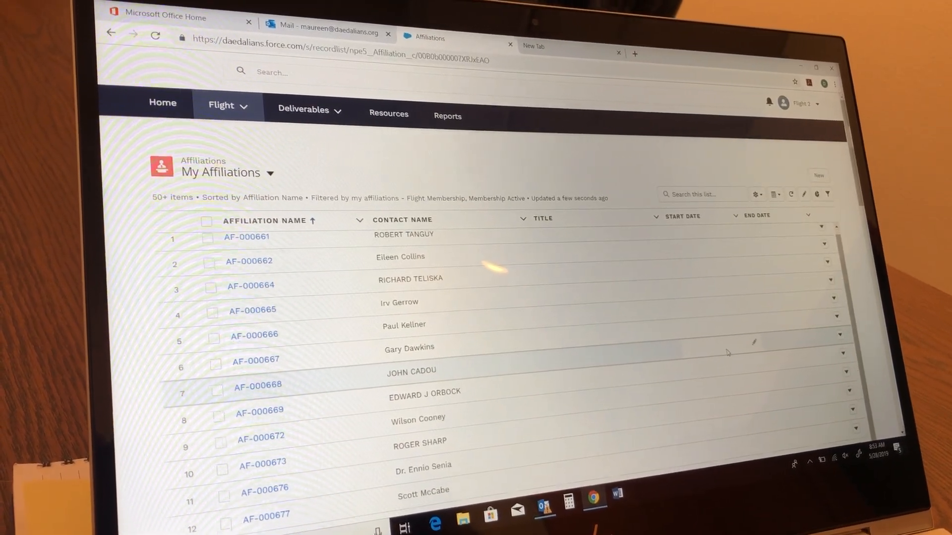
{"action": "scroll", "scroll_direction": "down", "scroll_amount": 3}
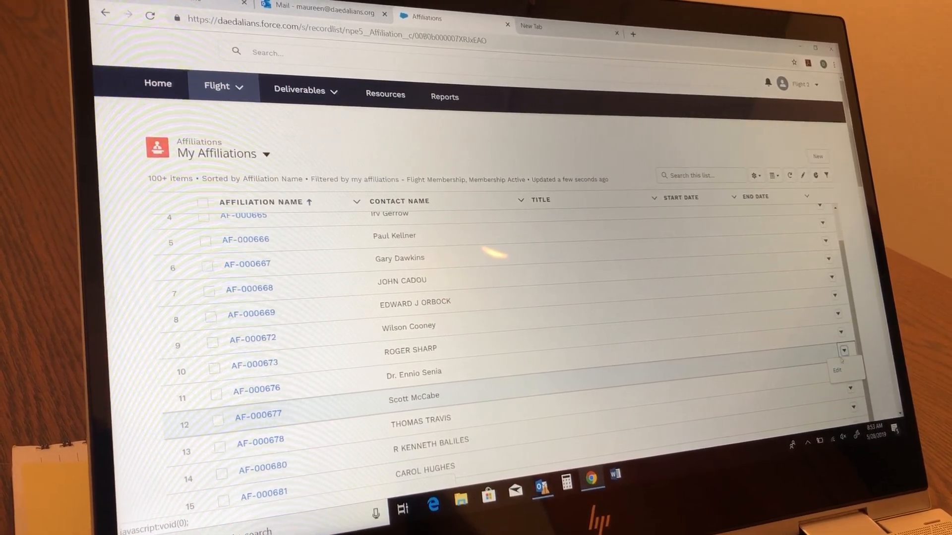
{"action": "left_click", "coordinate": [838, 370]}
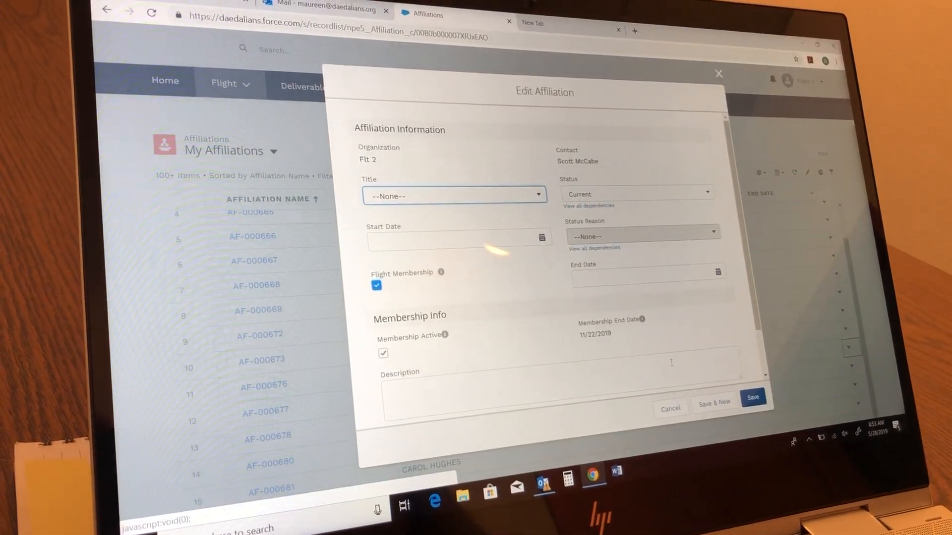
{"action": "scroll", "scroll_direction": "down", "scroll_amount": 3}
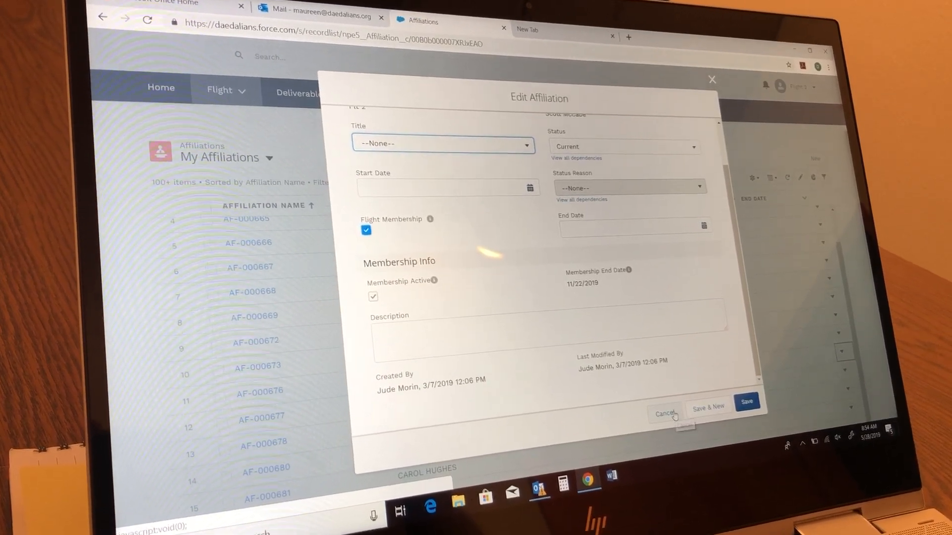
{"action": "left_click", "coordinate": [665, 414]}
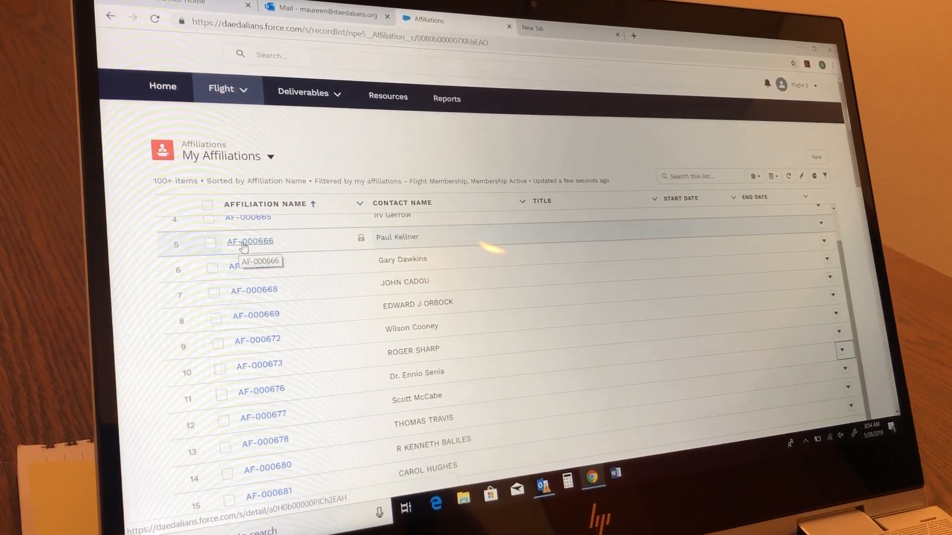
{"action": "left_click", "coordinate": [250, 241]}
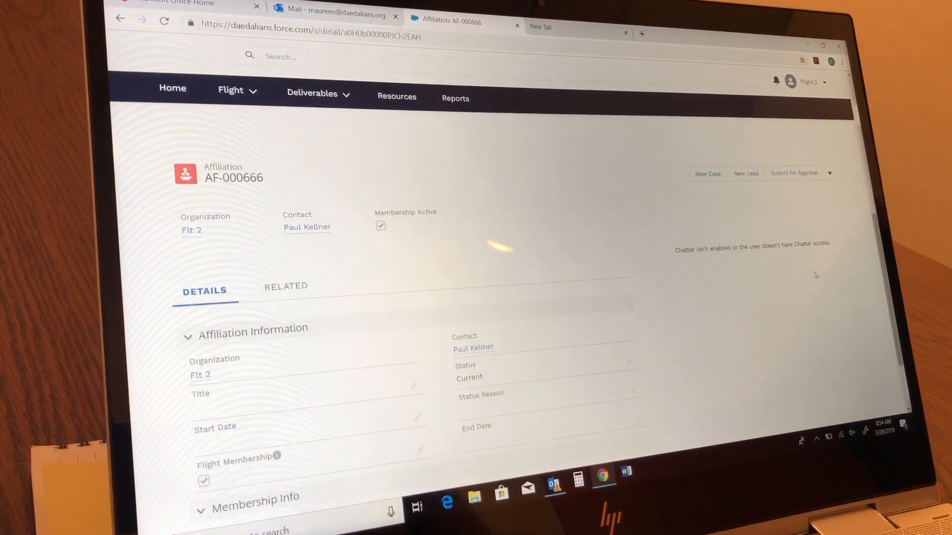
{"action": "scroll", "scroll_direction": "down", "scroll_amount": 3}
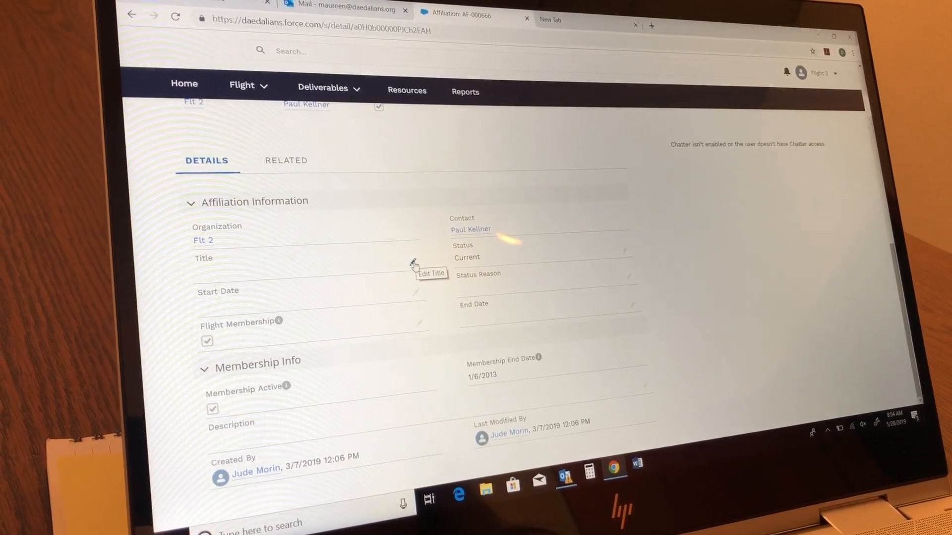
{"action": "left_click", "coordinate": [419, 261]}
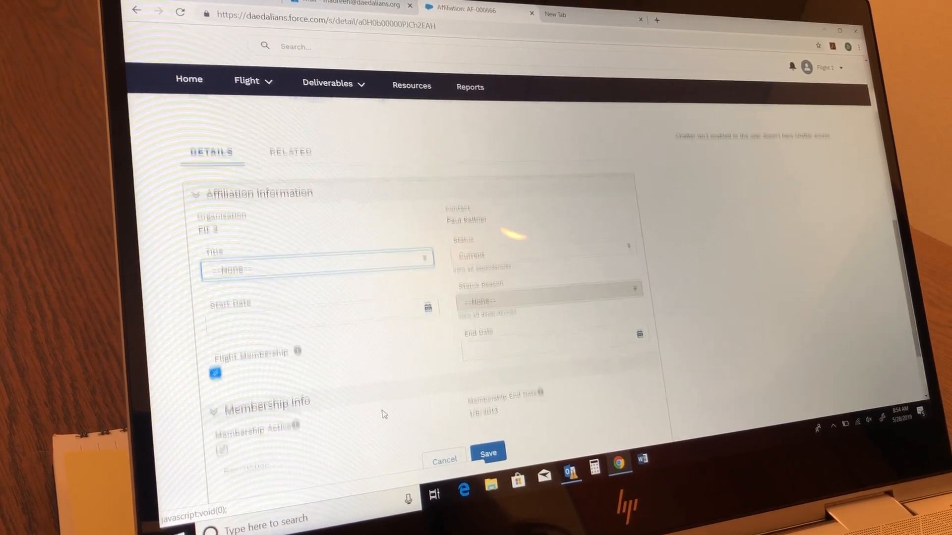
{"action": "scroll", "scroll_direction": "down", "scroll_amount": 3}
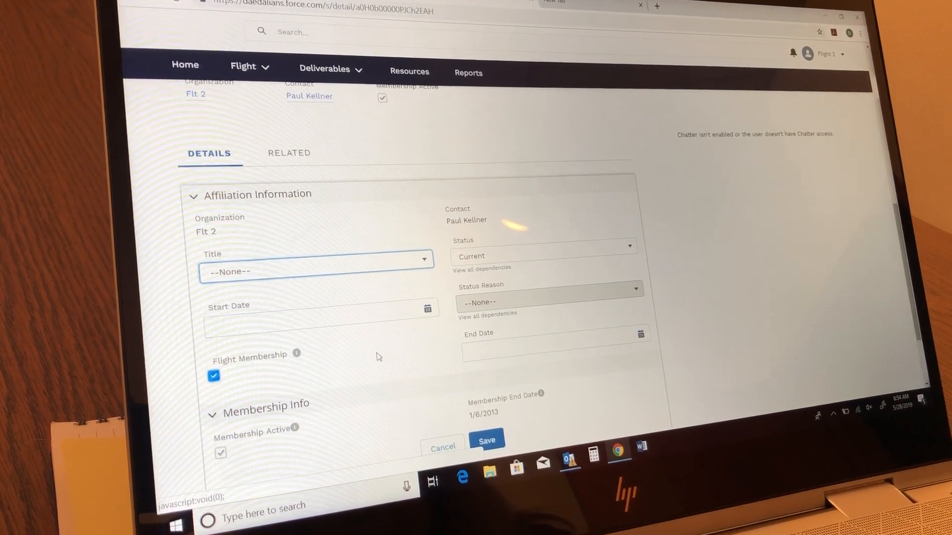
{"action": "scroll", "scroll_direction": "down", "scroll_amount": 3}
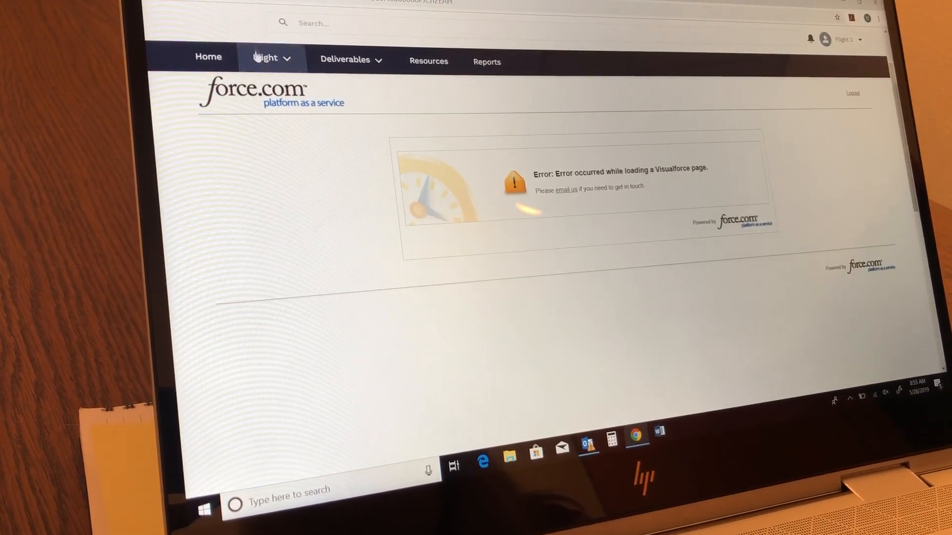
- Go to the Flt 2 flight account page and scroll to its Send Email contacts
{"action": "left_click", "coordinate": [268, 57]}
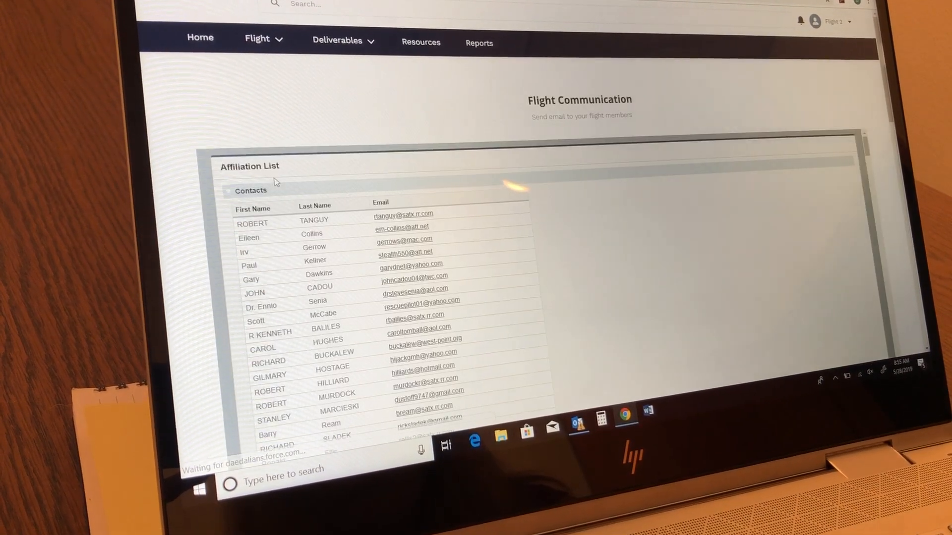
{"action": "scroll", "scroll_direction": "down", "scroll_amount": 3}
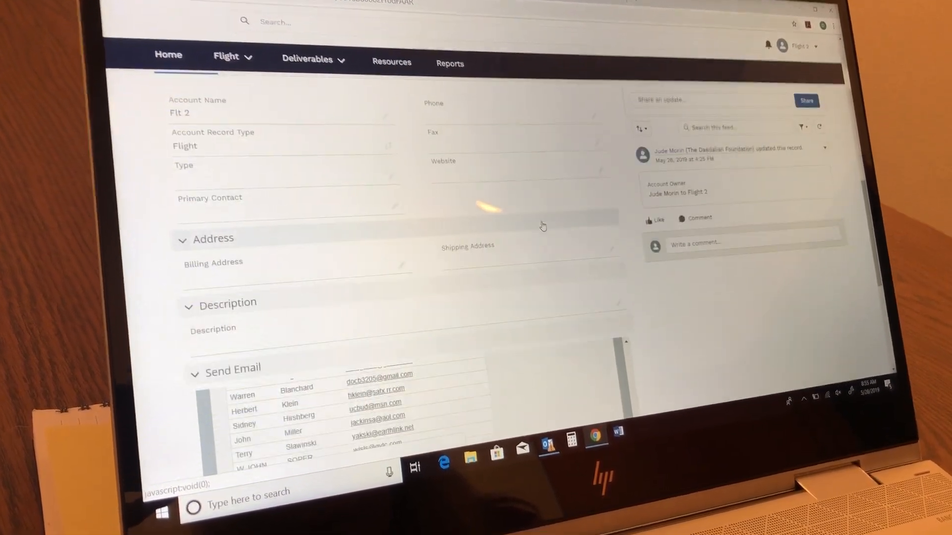
{"action": "scroll", "scroll_direction": "down", "scroll_amount": 3}
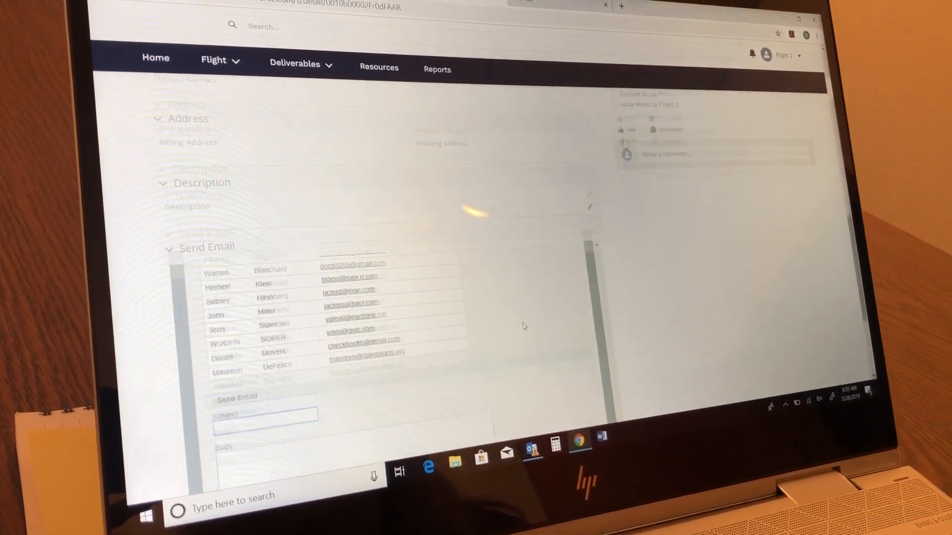
{"action": "scroll", "scroll_direction": "down", "scroll_amount": 3}
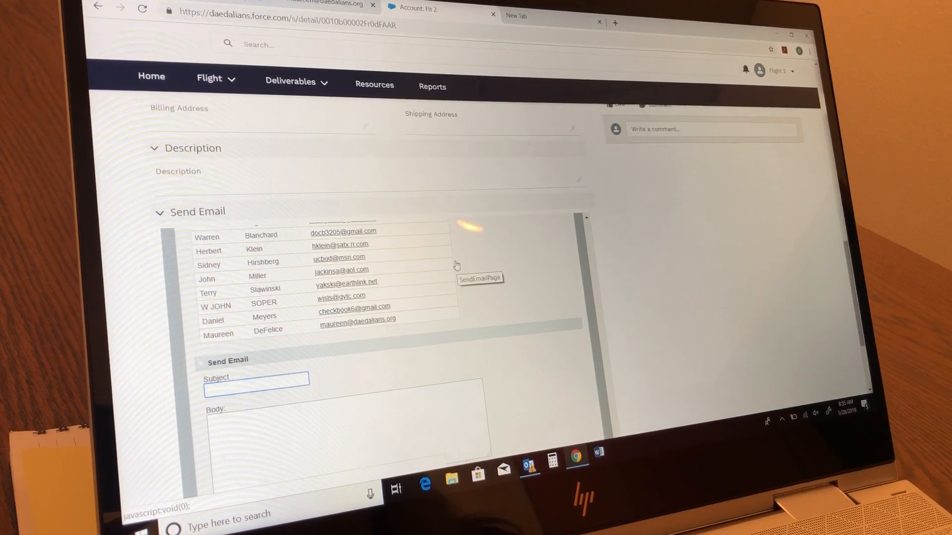
{"action": "left_click", "coordinate": [255, 386]}
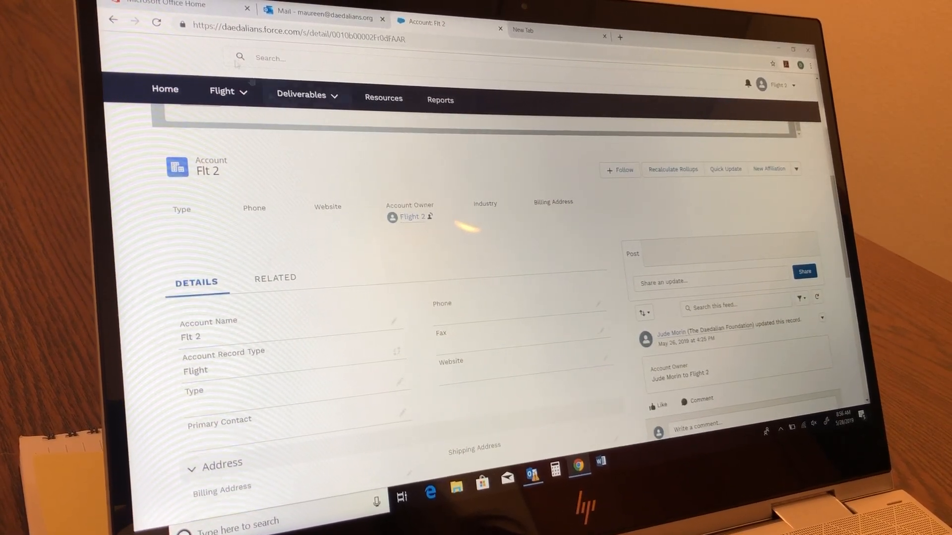
{"action": "left_click", "coordinate": [226, 91]}
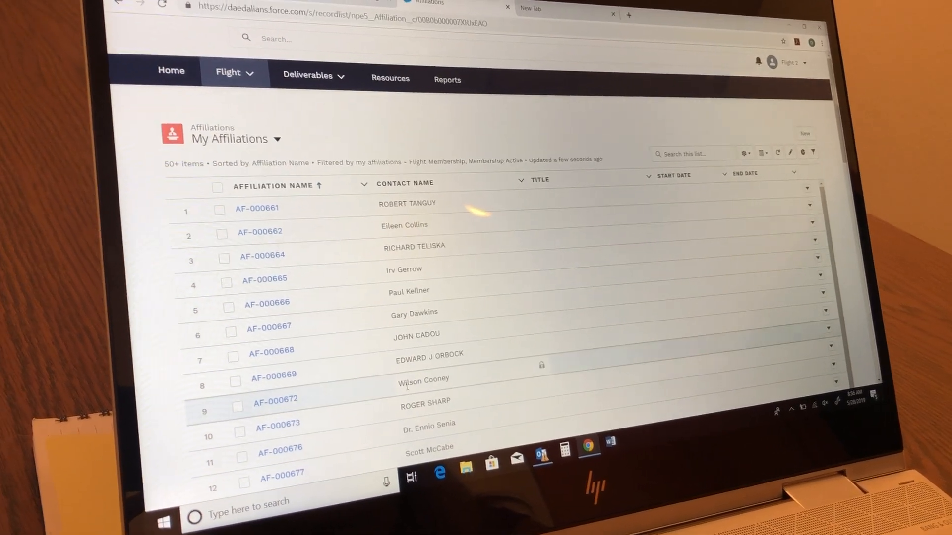
{"action": "scroll", "scroll_direction": "down", "scroll_amount": 3}
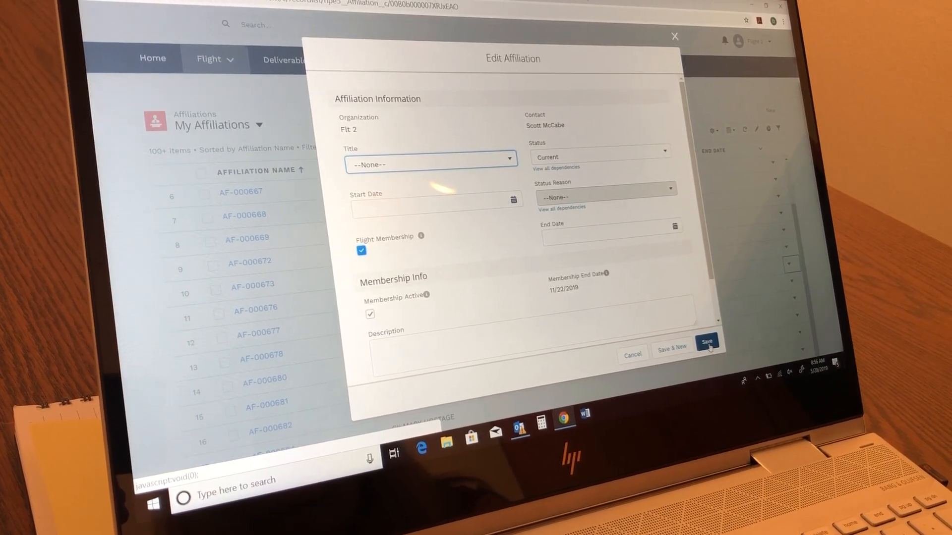
{"action": "left_click", "coordinate": [707, 342]}
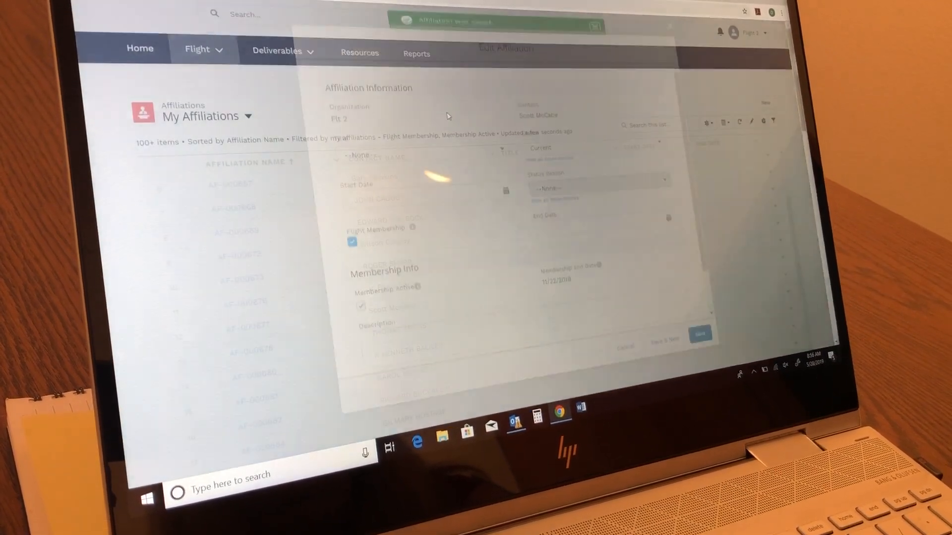
{"action": "left_click", "coordinate": [700, 334]}
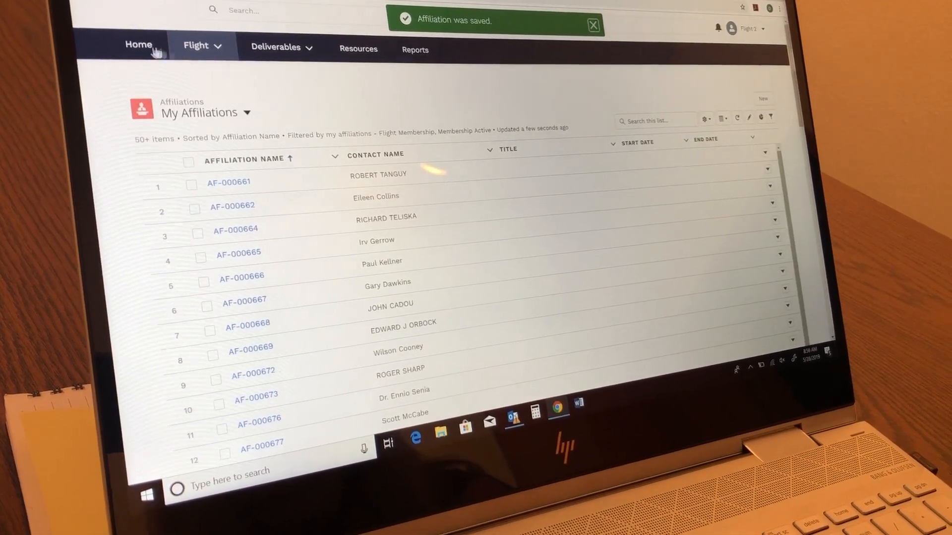
- From Home, use the Active Members View Report link to list 514 members
{"action": "left_click", "coordinate": [139, 45]}
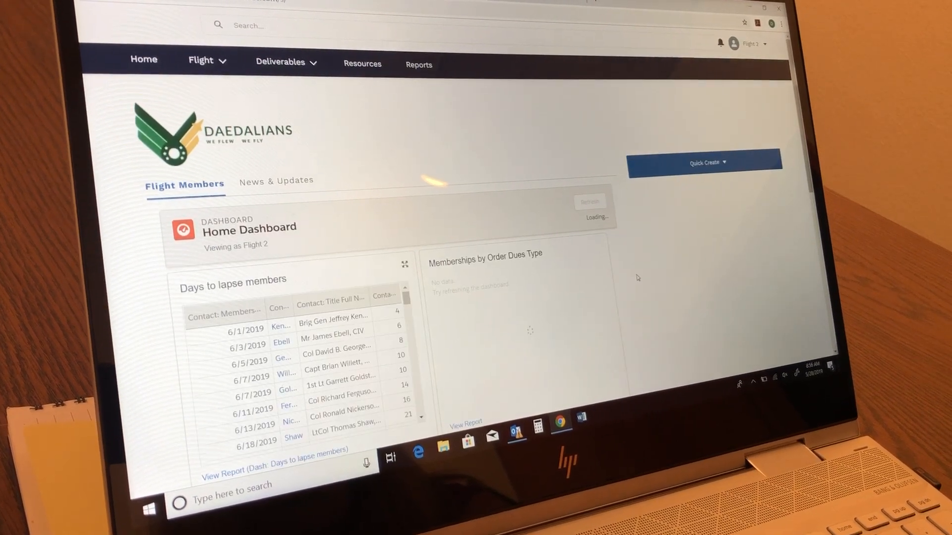
{"action": "scroll", "scroll_direction": "down", "scroll_amount": 3}
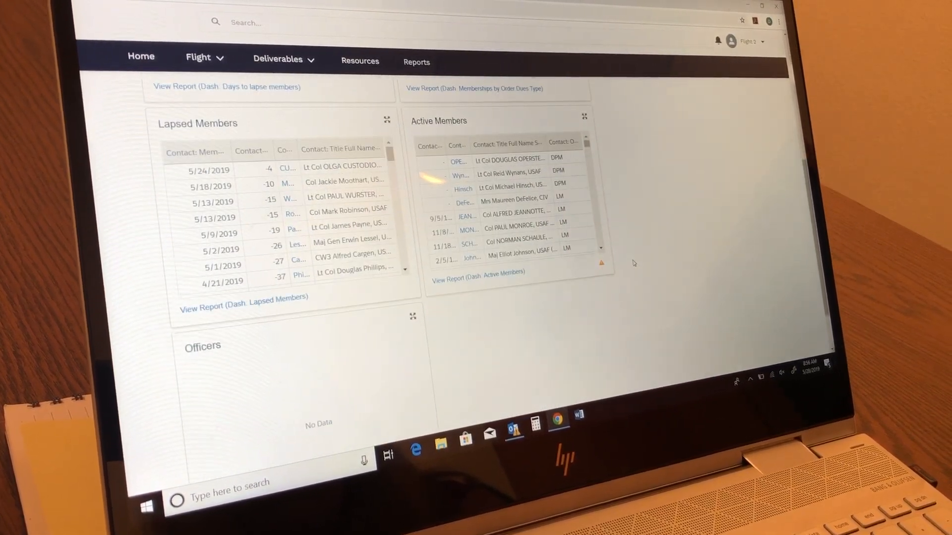
{"action": "left_click", "coordinate": [478, 272]}
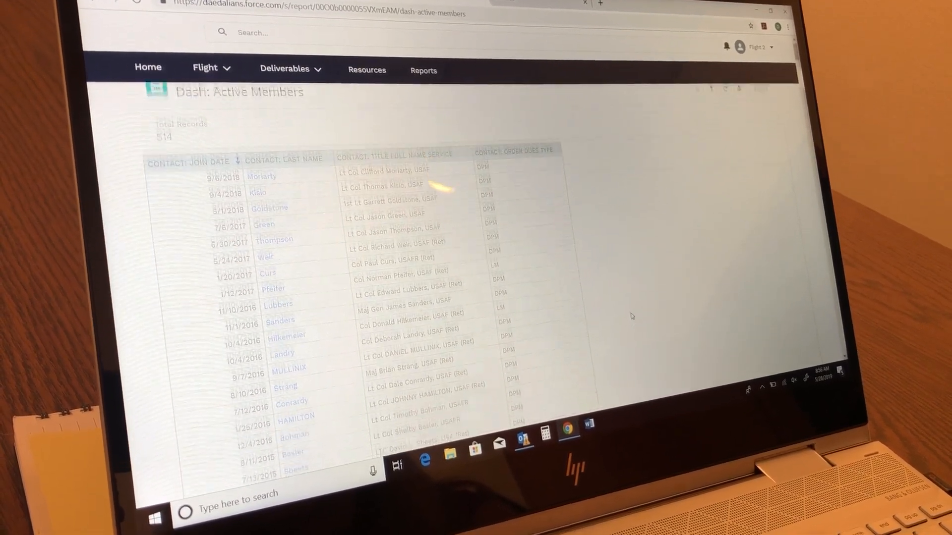
{"action": "scroll", "scroll_direction": "down", "scroll_amount": 3}
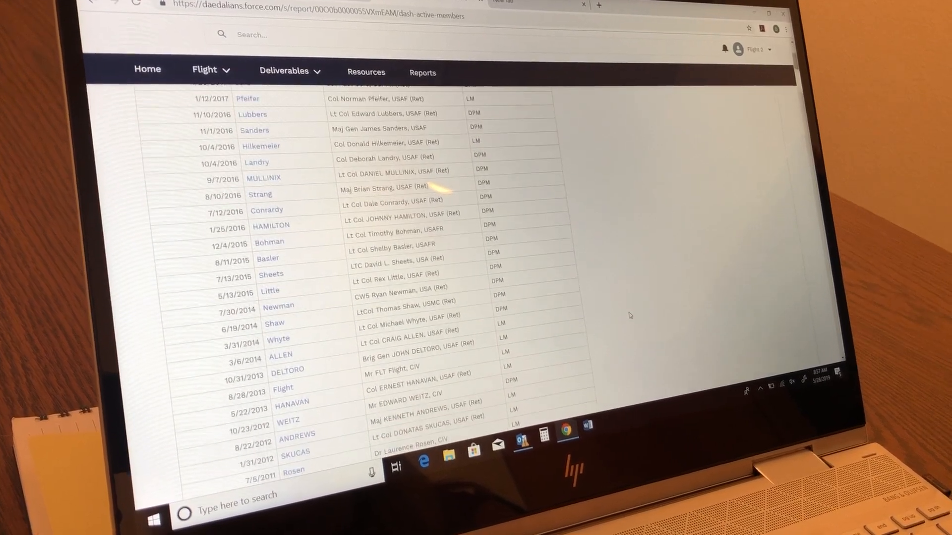
{"action": "scroll", "scroll_direction": "down", "scroll_amount": 3}
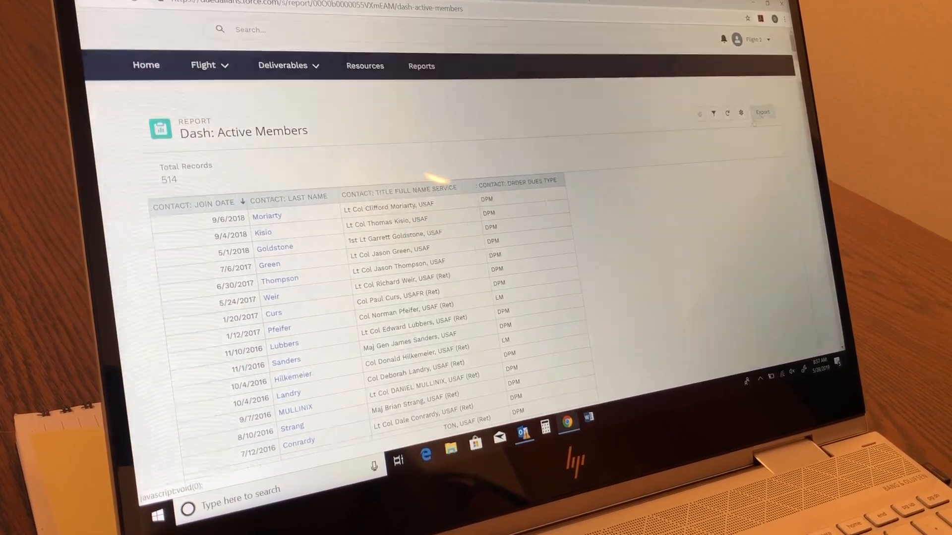
- Export the report as Details Only in Comma Delimited .csv format
{"action": "left_click", "coordinate": [762, 113]}
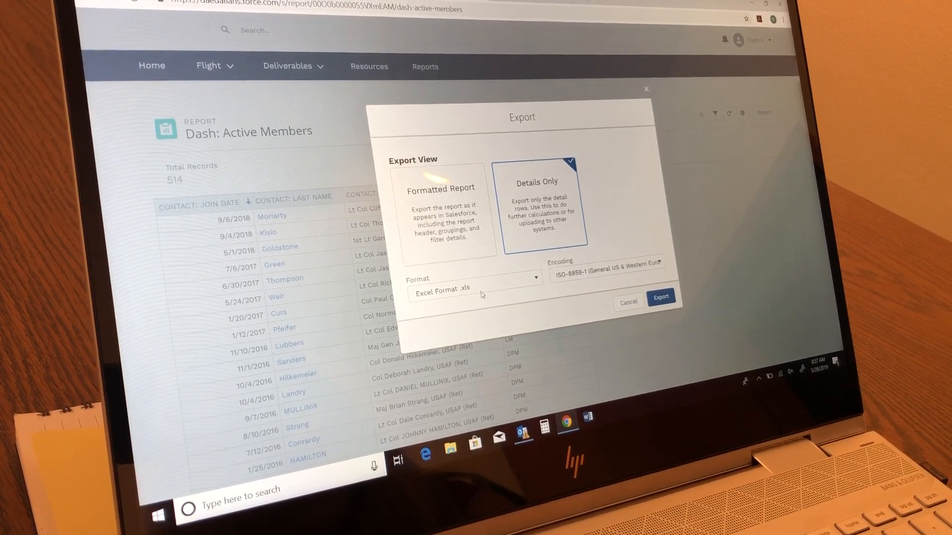
{"action": "left_click", "coordinate": [473, 281]}
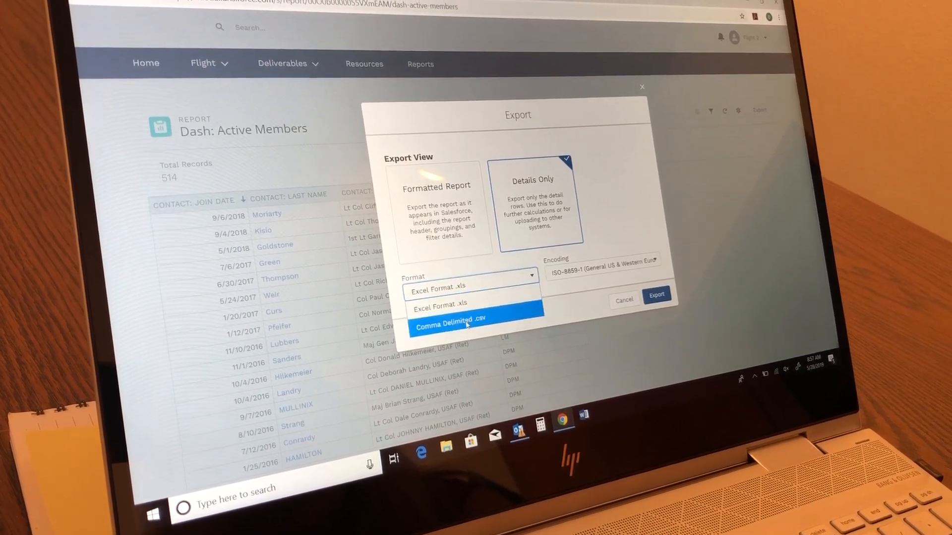
{"action": "left_click", "coordinate": [451, 320]}
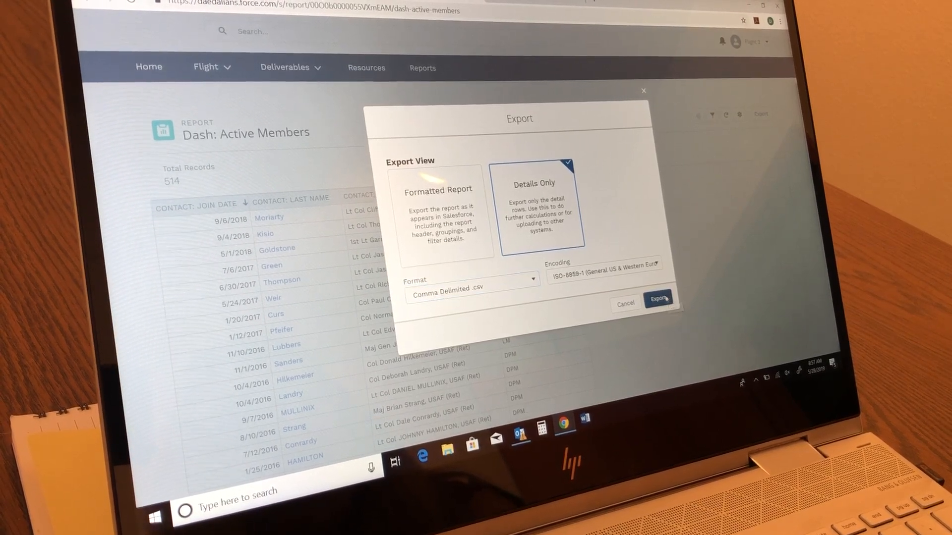
{"action": "left_click", "coordinate": [659, 299]}
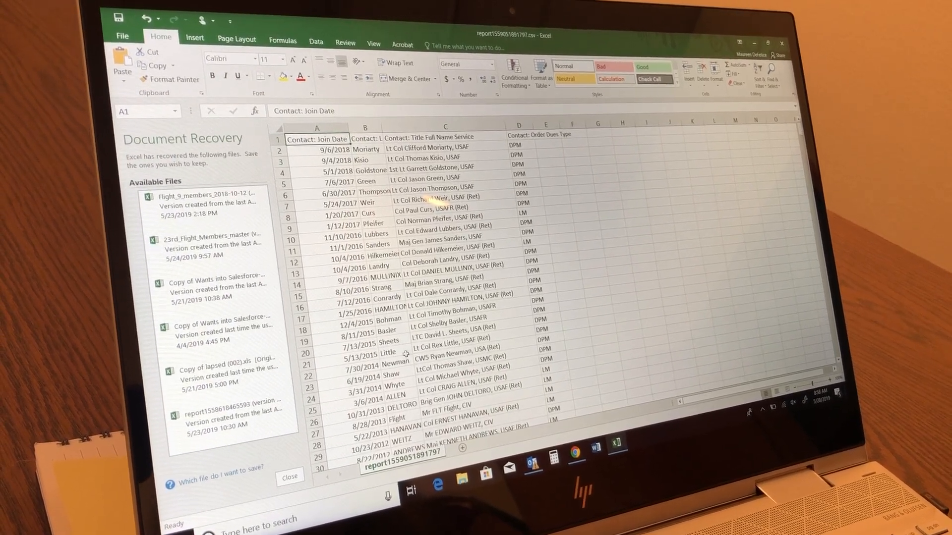
- Scroll through the exported Active Members spreadsheet in Excel
{"action": "scroll", "scroll_direction": "down", "scroll_amount": 3}
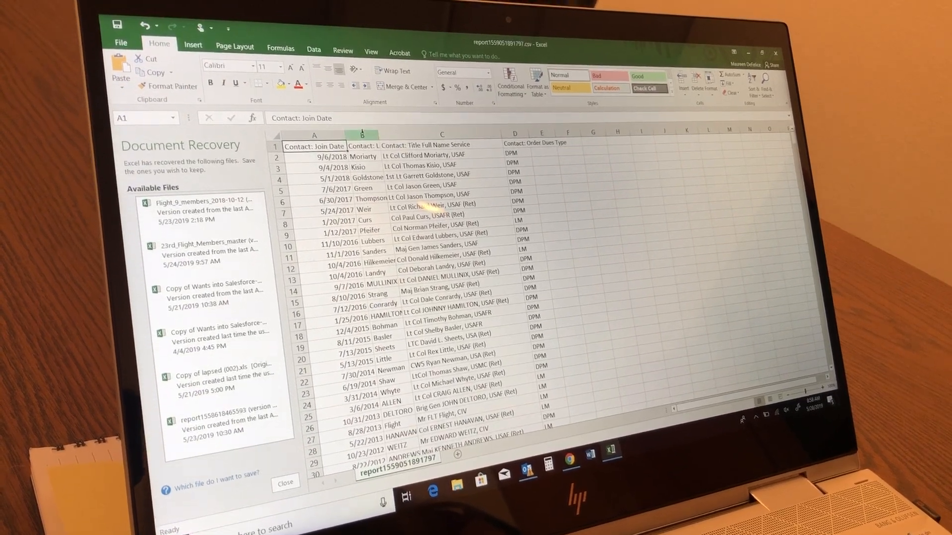
- Sort the report rows A to Z by Contact: Last Name, expanding the selection to all columns
{"action": "left_click", "coordinate": [374, 139]}
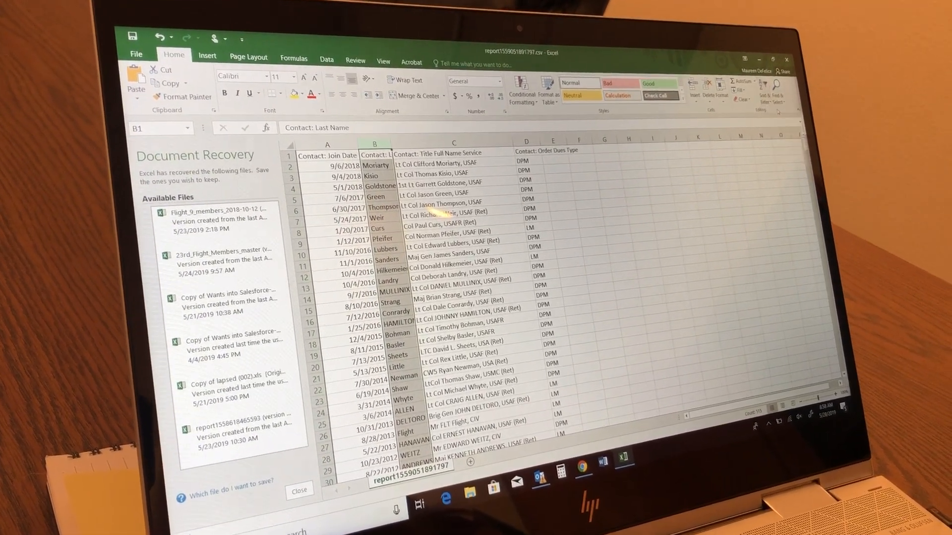
{"action": "left_click", "coordinate": [763, 85]}
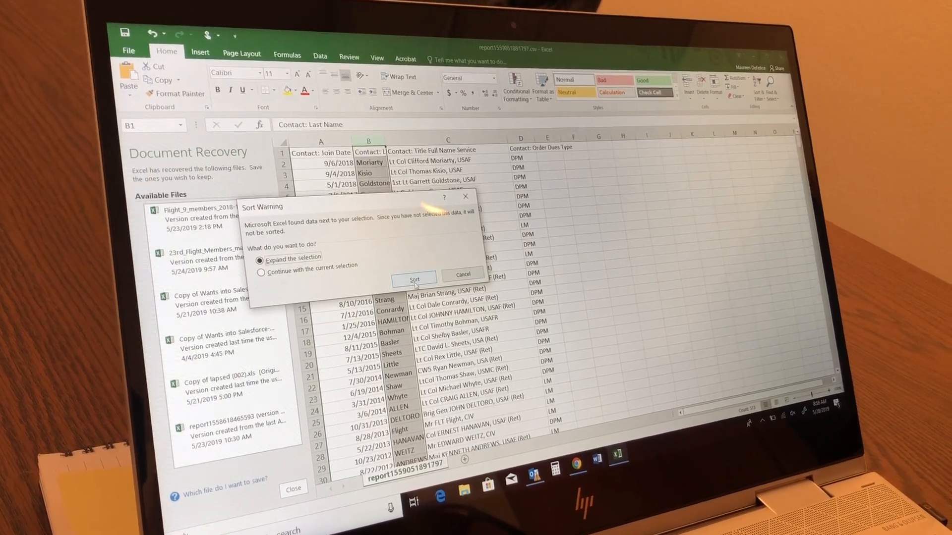
{"action": "left_click", "coordinate": [414, 279]}
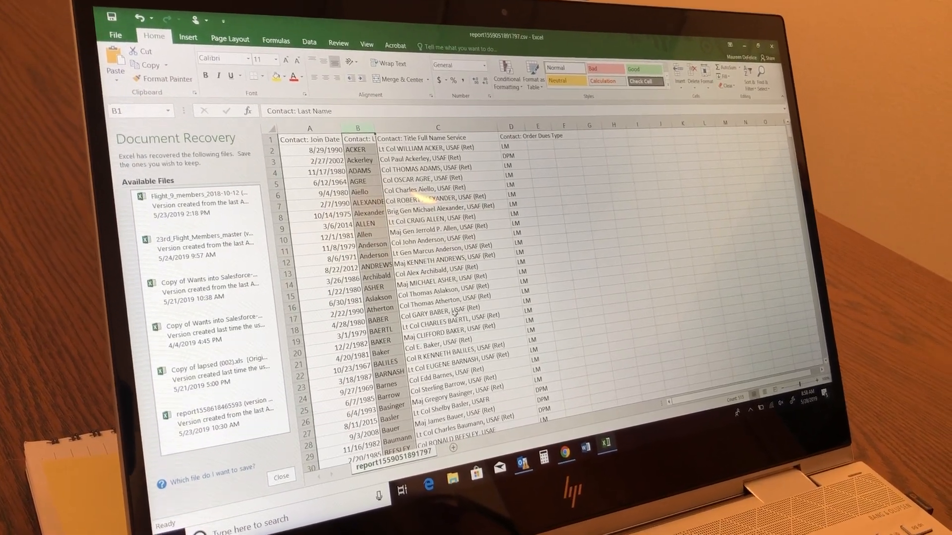
{"action": "scroll", "scroll_direction": "down", "scroll_amount": 3}
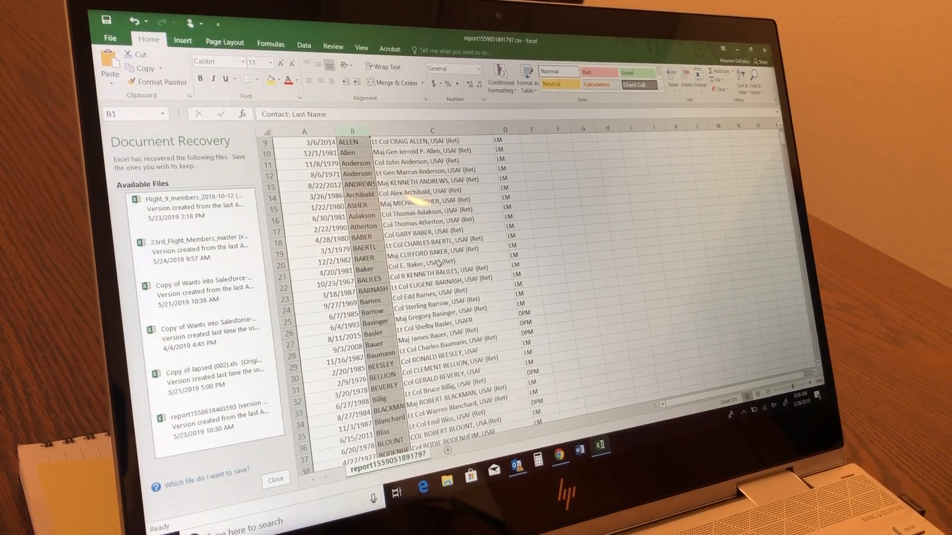
{"action": "scroll", "scroll_direction": "down", "scroll_amount": 3}
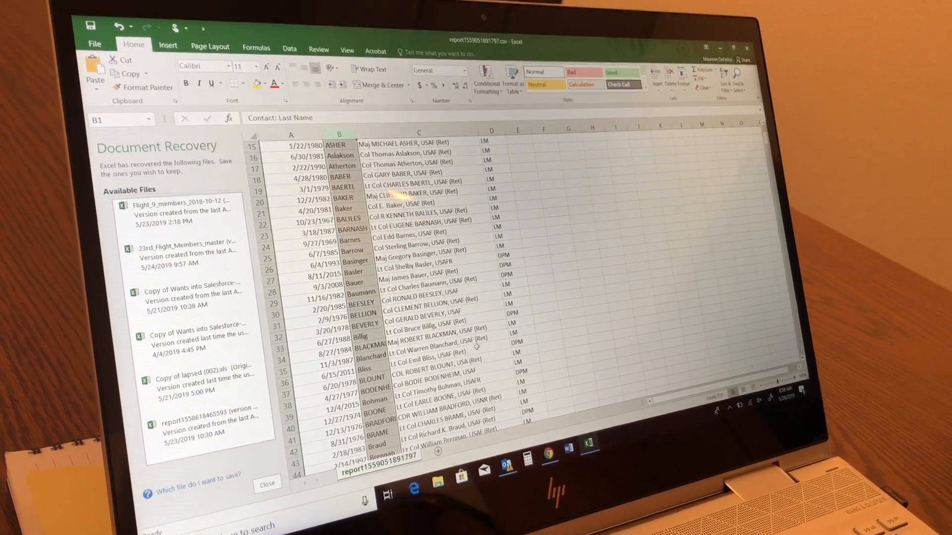
{"action": "scroll", "scroll_direction": "down", "scroll_amount": 3}
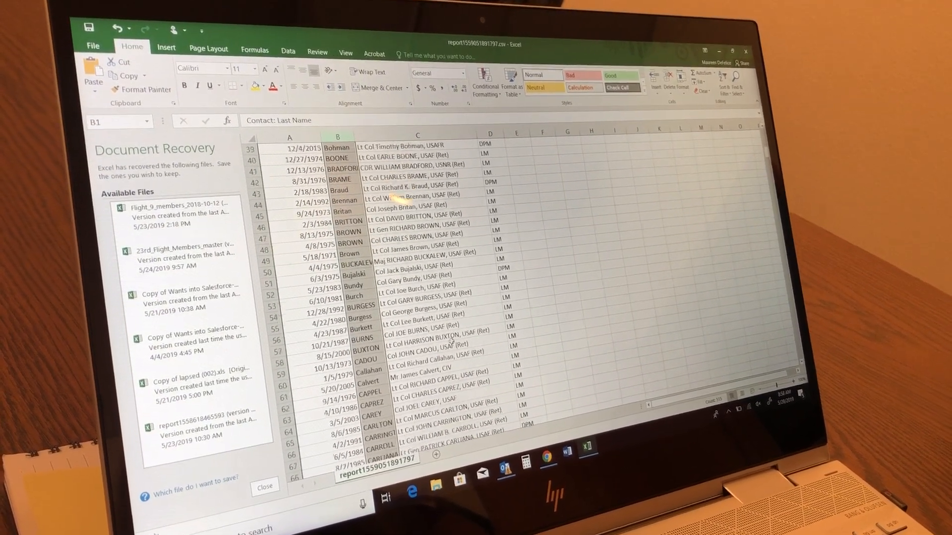
{"action": "scroll", "scroll_direction": "down", "scroll_amount": 3}
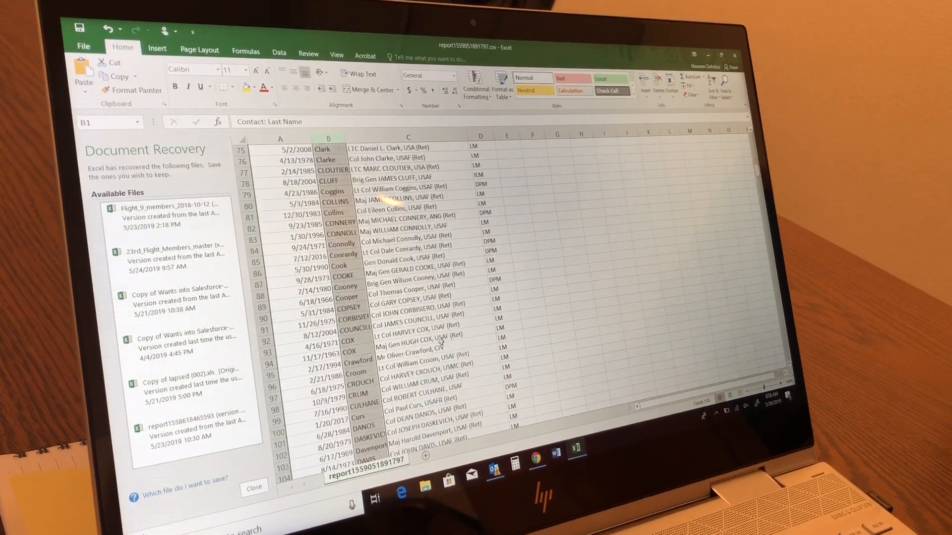
{"action": "scroll", "scroll_direction": "down", "scroll_amount": 3}
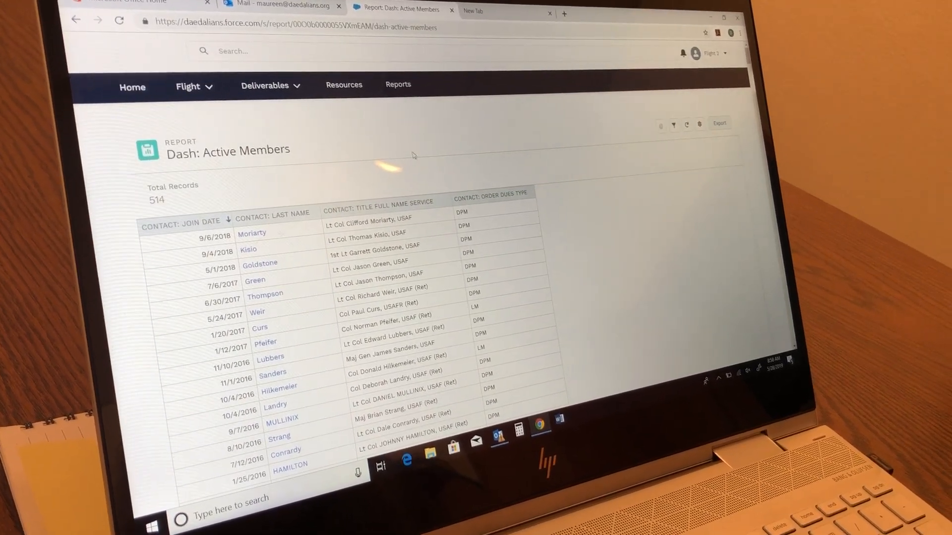
- Scroll down through the member rows of the Dash: Active Members report
{"action": "scroll", "scroll_direction": "down", "scroll_amount": 3}
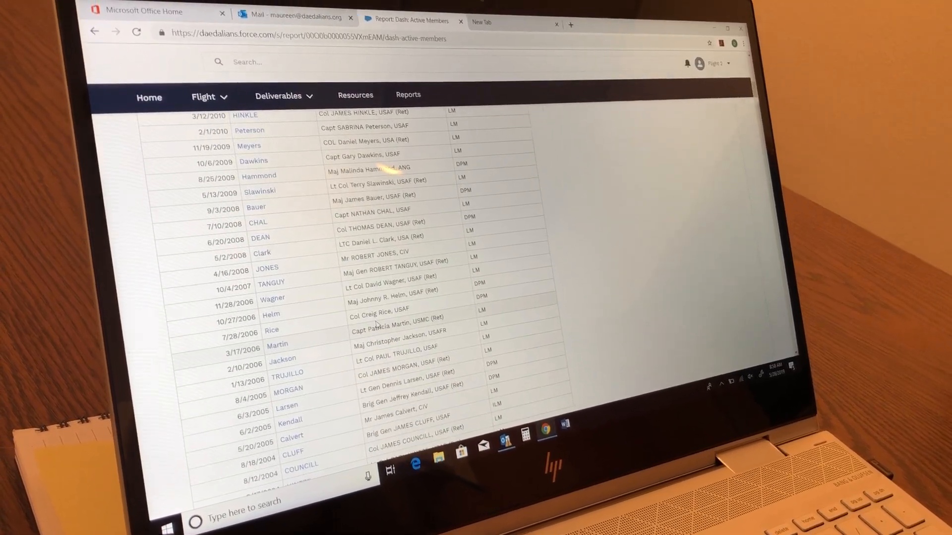
{"action": "scroll", "scroll_direction": "down", "scroll_amount": 3}
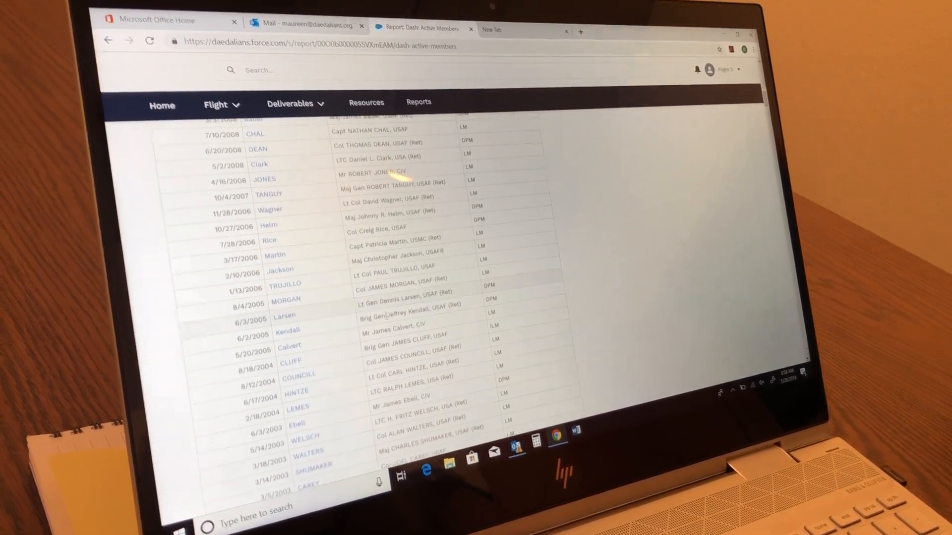
{"action": "scroll", "scroll_direction": "down", "scroll_amount": 3}
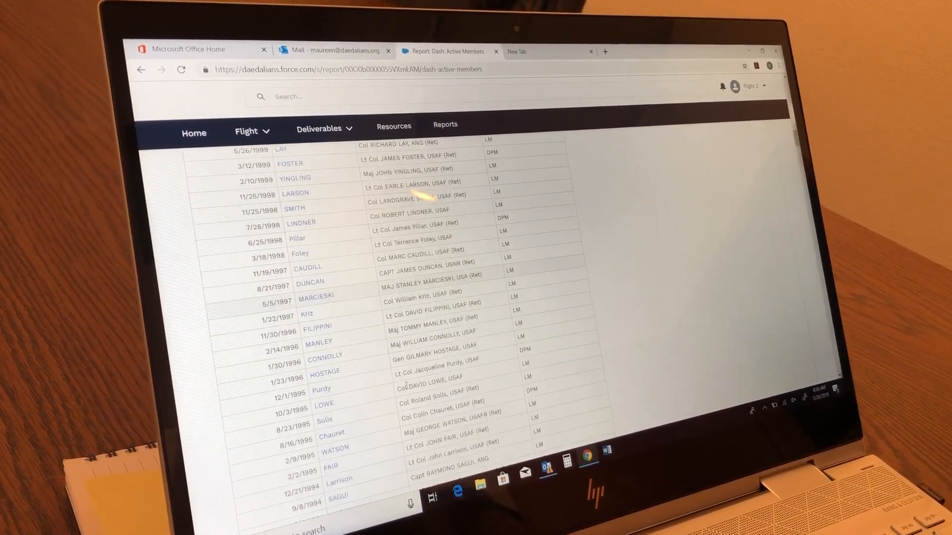
{"action": "scroll", "scroll_direction": "down", "scroll_amount": 3}
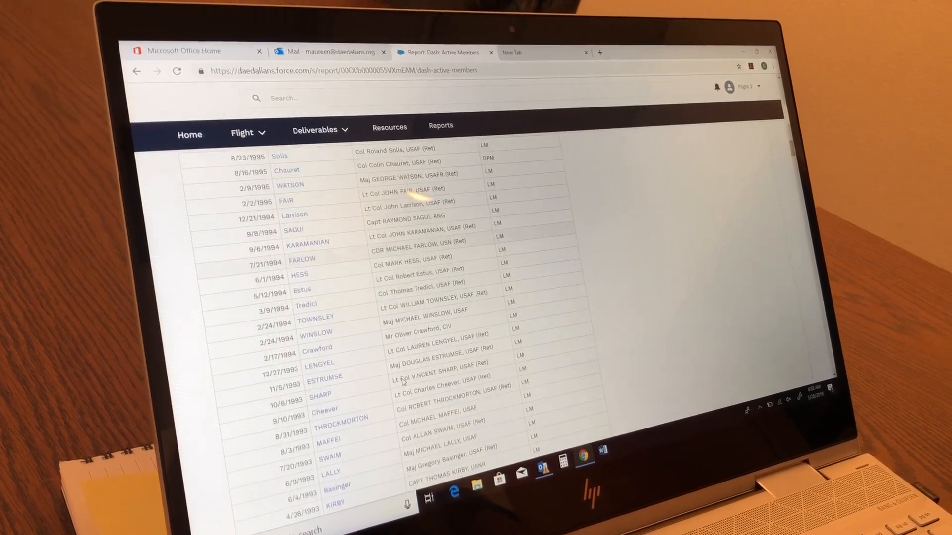
{"action": "scroll", "scroll_direction": "down", "scroll_amount": 3}
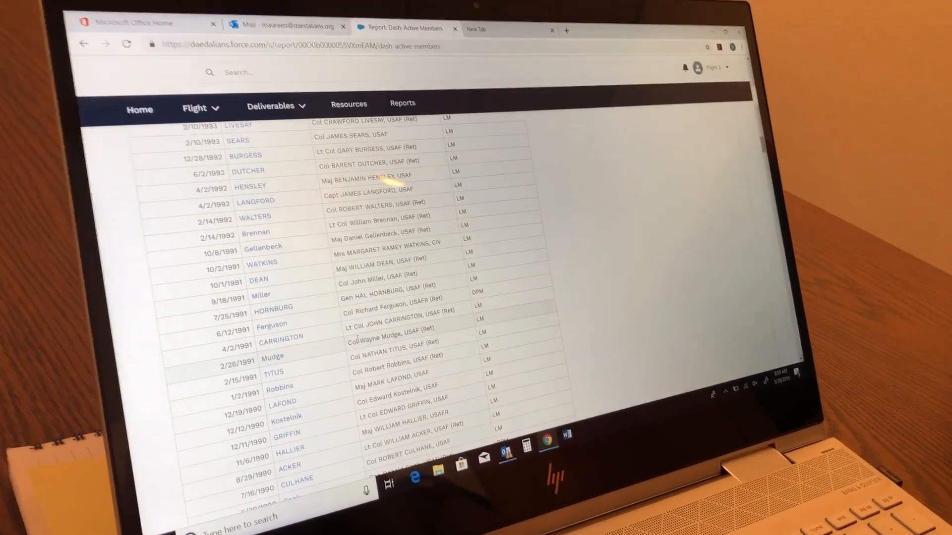
{"action": "scroll", "scroll_direction": "down", "scroll_amount": 3}
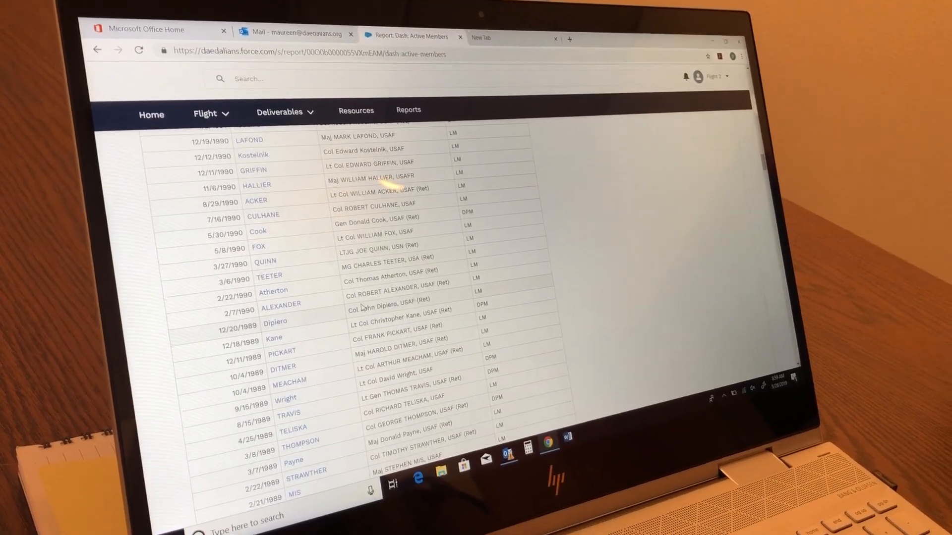
{"action": "scroll", "scroll_direction": "down", "scroll_amount": 3}
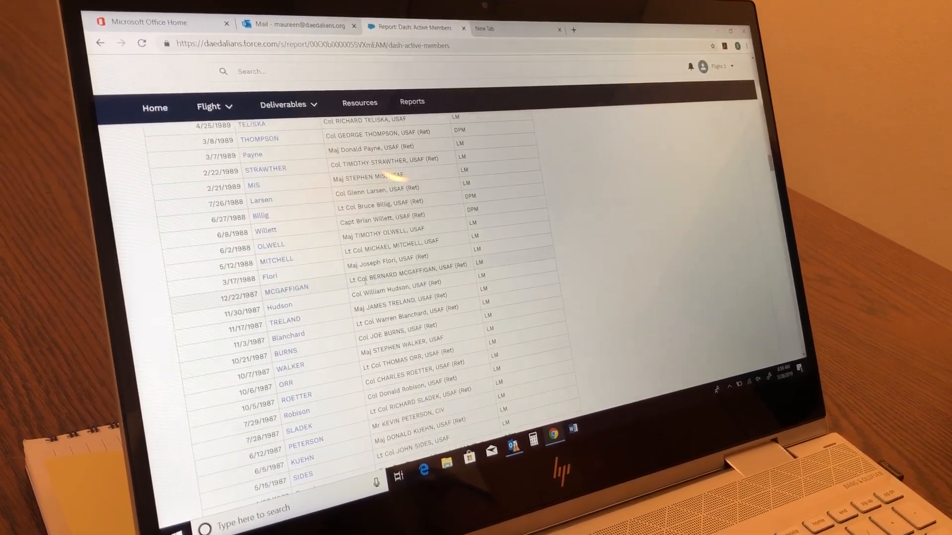
{"action": "scroll", "scroll_direction": "down", "scroll_amount": 3}
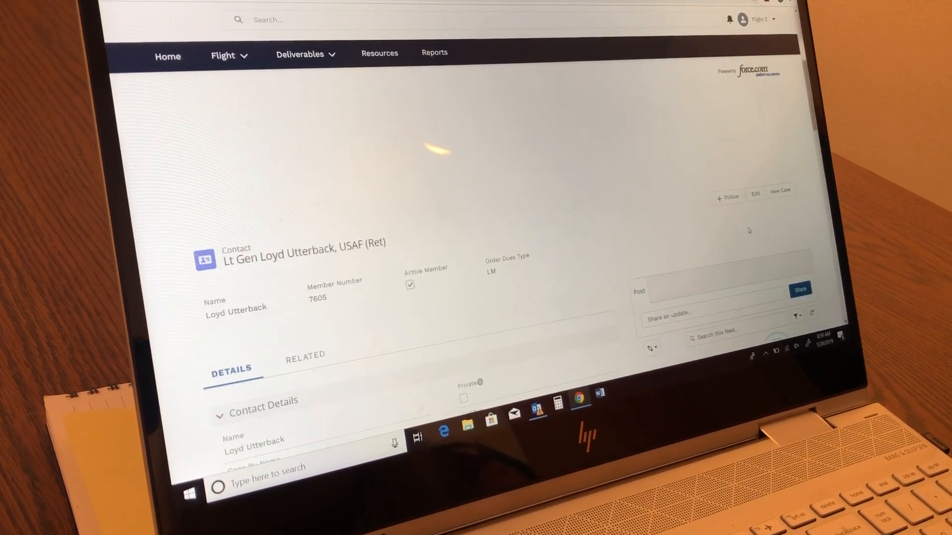
{"action": "scroll", "scroll_direction": "down", "scroll_amount": 3}
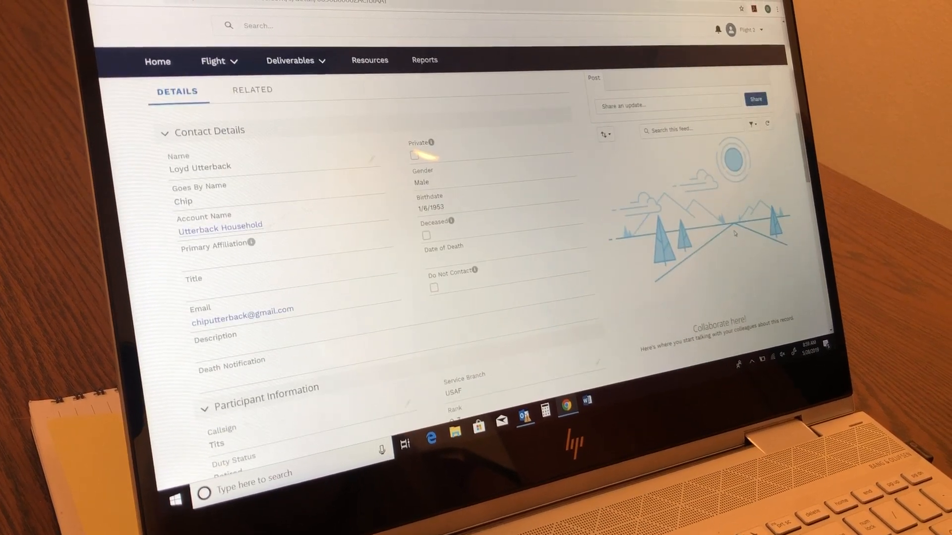
{"action": "scroll", "scroll_direction": "down", "scroll_amount": 3}
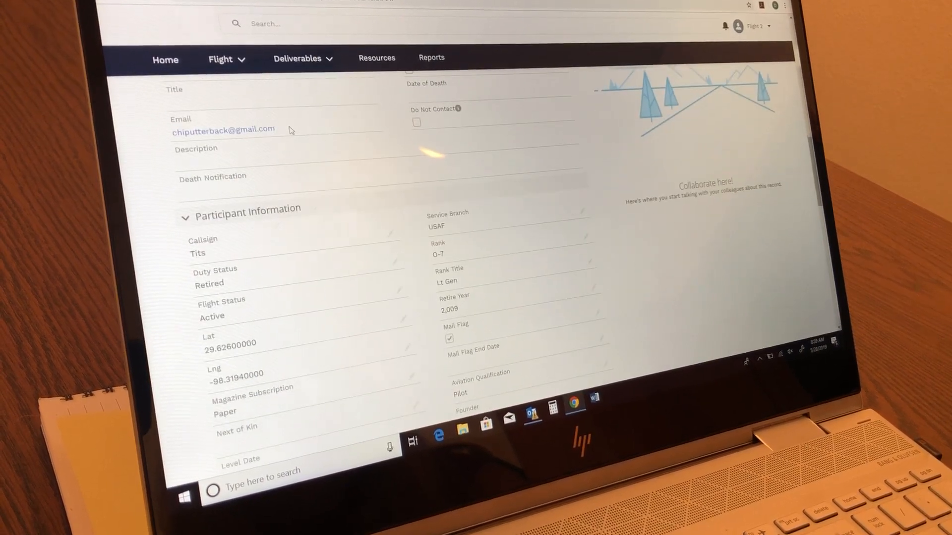
{"action": "scroll", "scroll_direction": "down", "scroll_amount": 3}
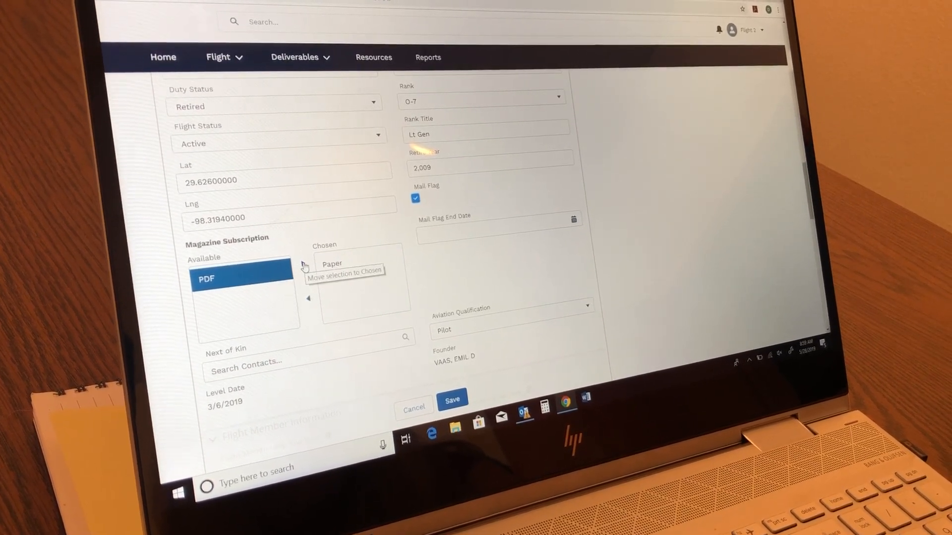
{"action": "left_click", "coordinate": [304, 267]}
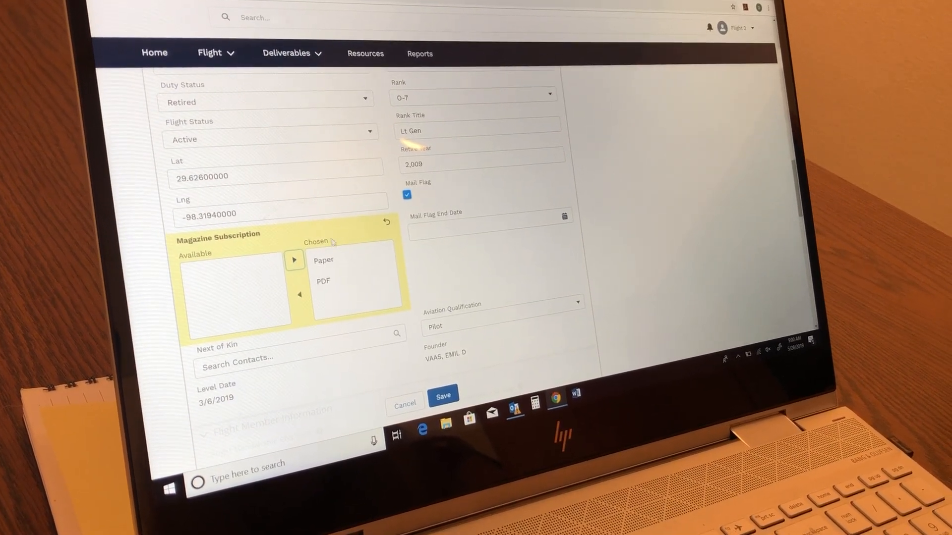
{"action": "left_click", "coordinate": [324, 260]}
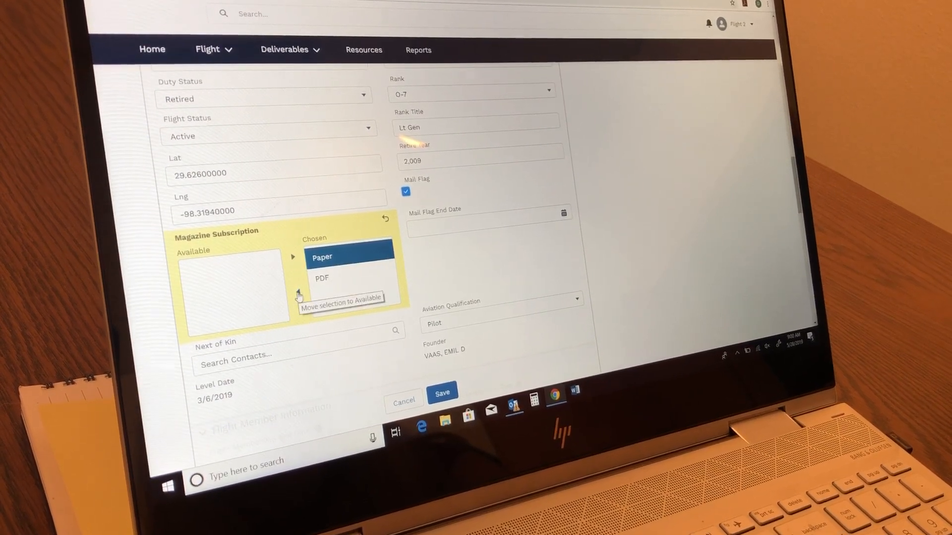
{"action": "left_click", "coordinate": [298, 297]}
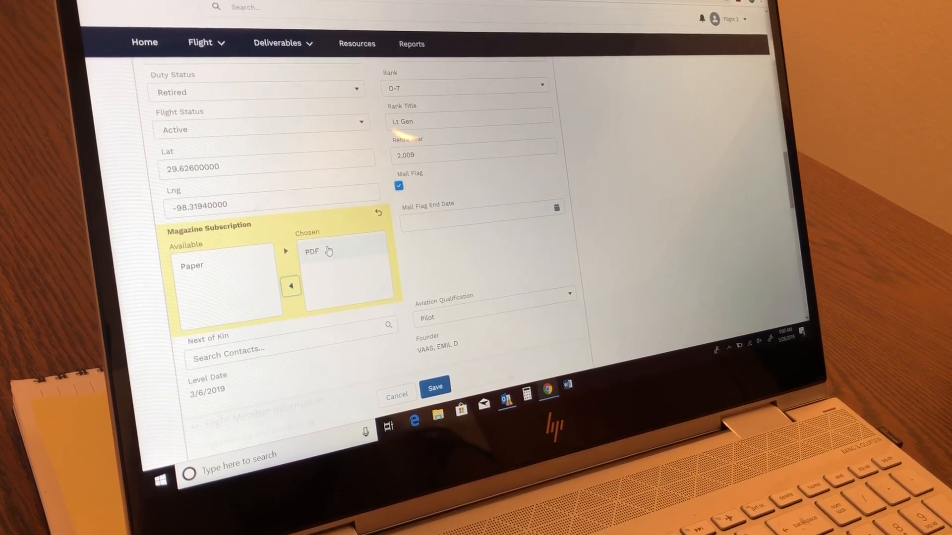
{"action": "left_click", "coordinate": [192, 265]}
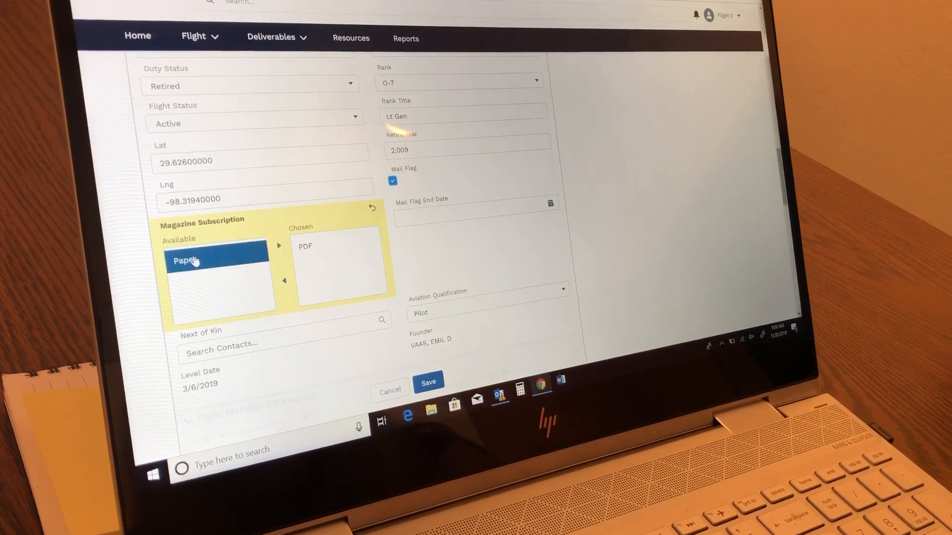
{"action": "left_click", "coordinate": [278, 245]}
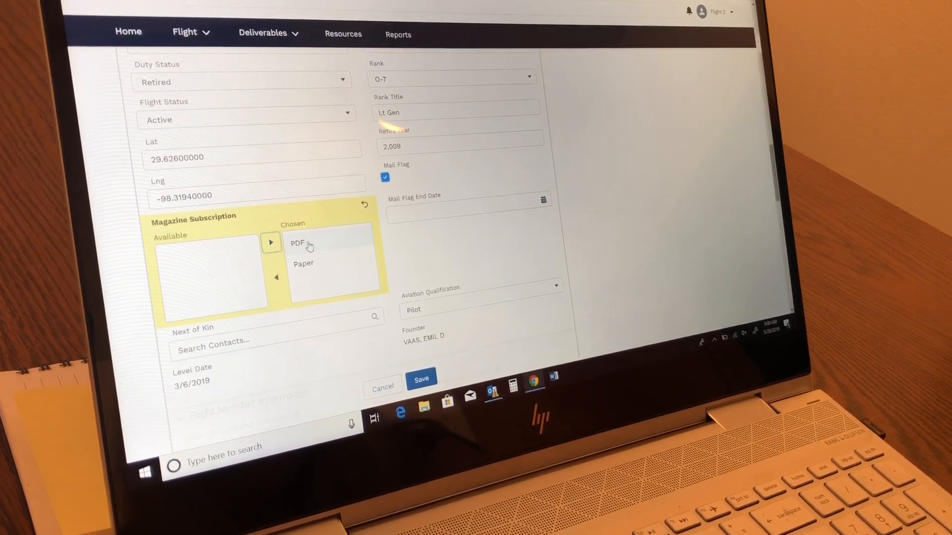
{"action": "left_click", "coordinate": [276, 278]}
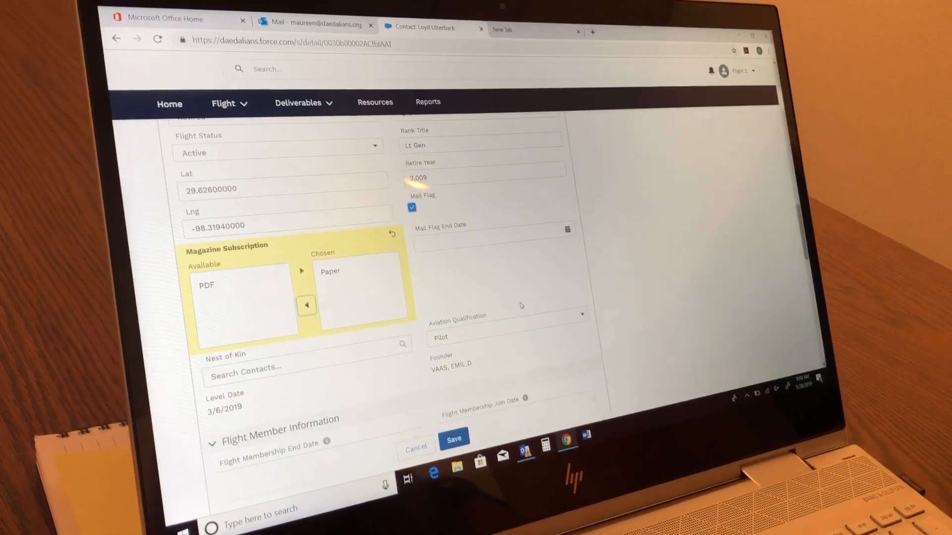
{"action": "scroll", "scroll_direction": "down", "scroll_amount": 3}
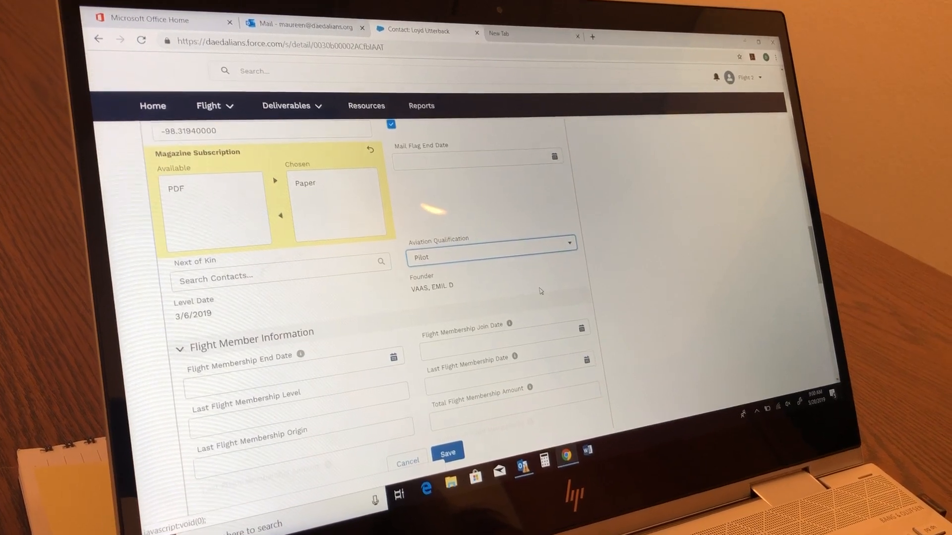
{"action": "scroll", "scroll_direction": "down", "scroll_amount": 3}
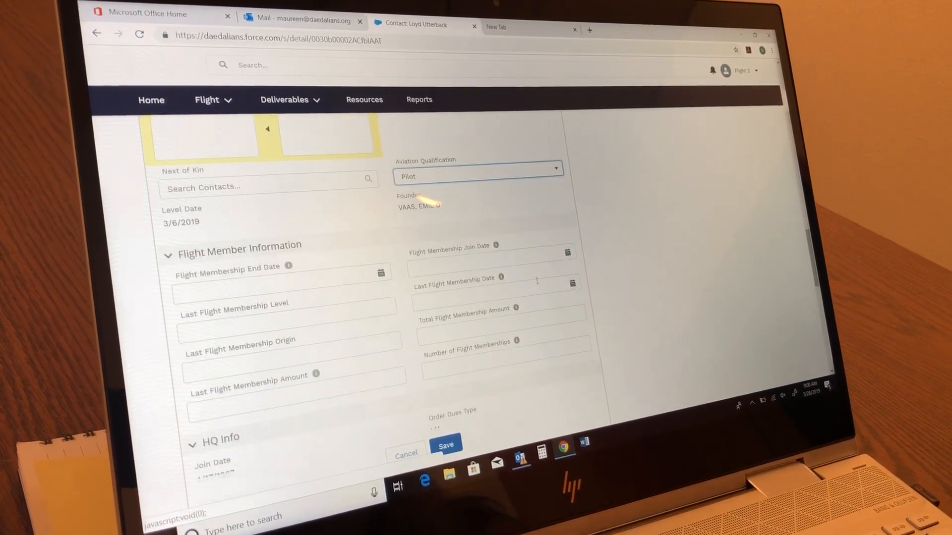
{"action": "scroll", "scroll_direction": "down", "scroll_amount": 3}
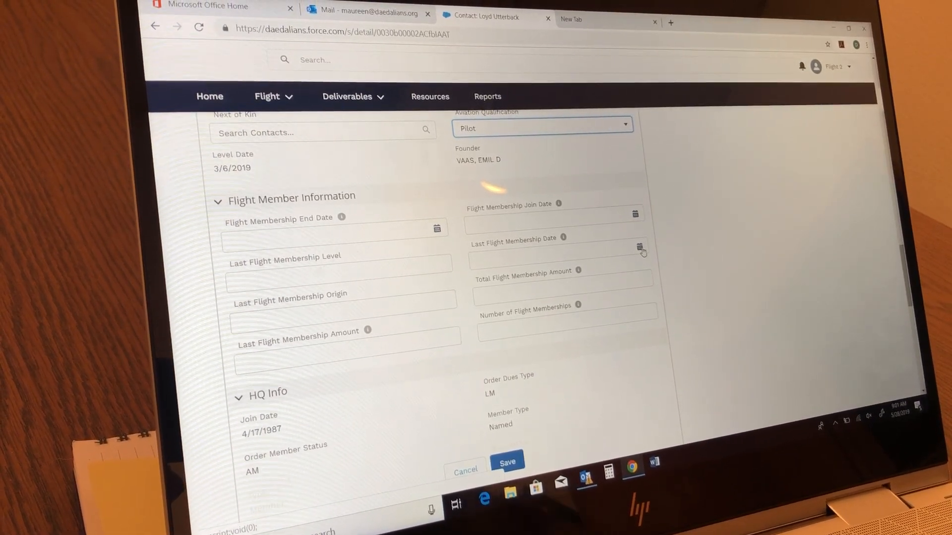
{"action": "scroll", "scroll_direction": "down", "scroll_amount": 3}
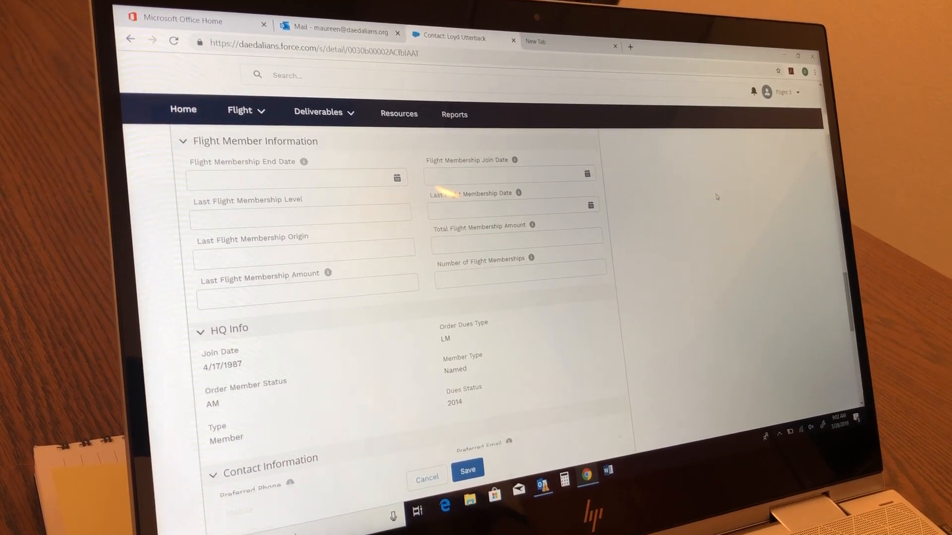
{"action": "scroll", "scroll_direction": "down", "scroll_amount": 3}
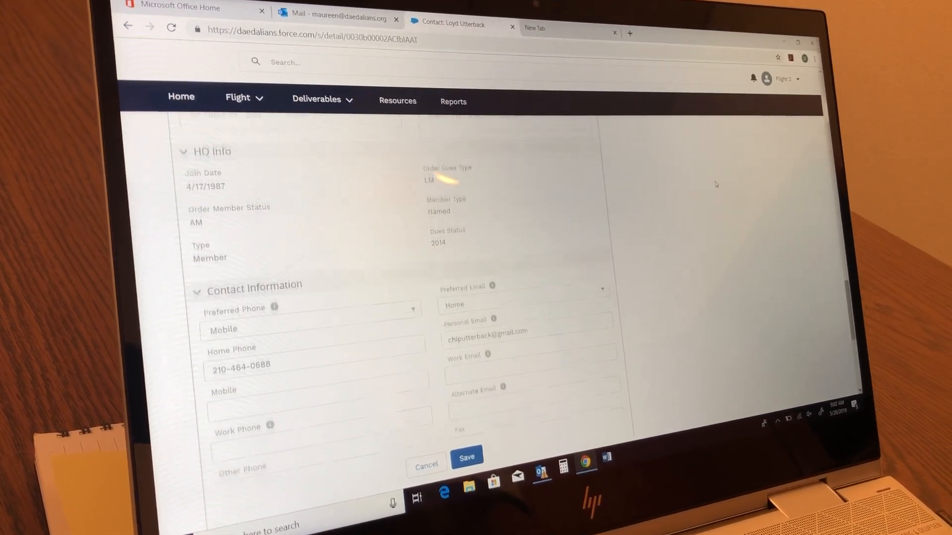
{"action": "scroll", "scroll_direction": "down", "scroll_amount": 3}
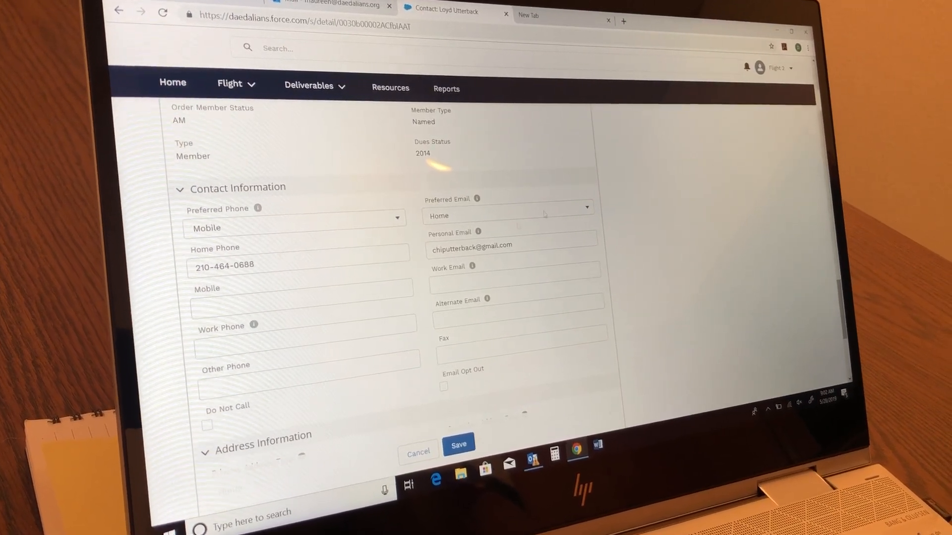
{"action": "scroll", "scroll_direction": "down", "scroll_amount": 3}
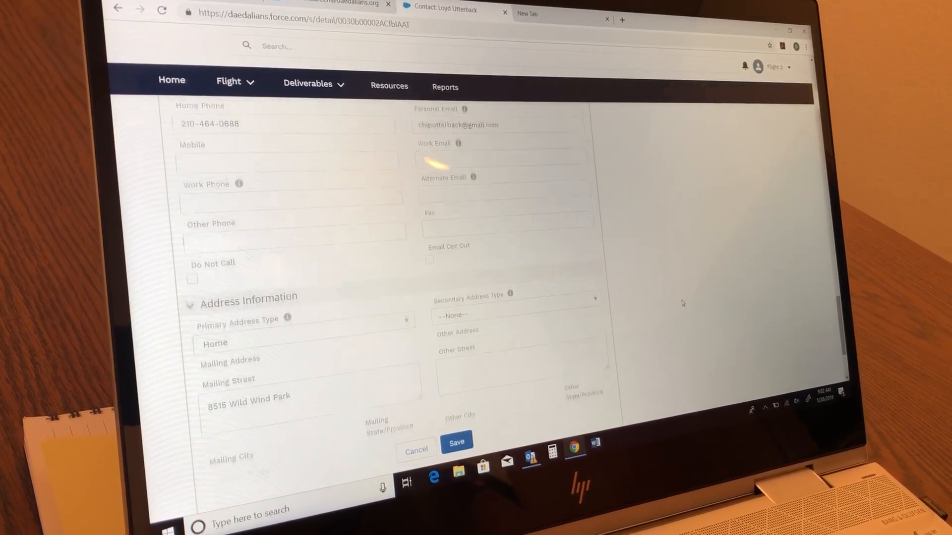
{"action": "scroll", "scroll_direction": "down", "scroll_amount": 3}
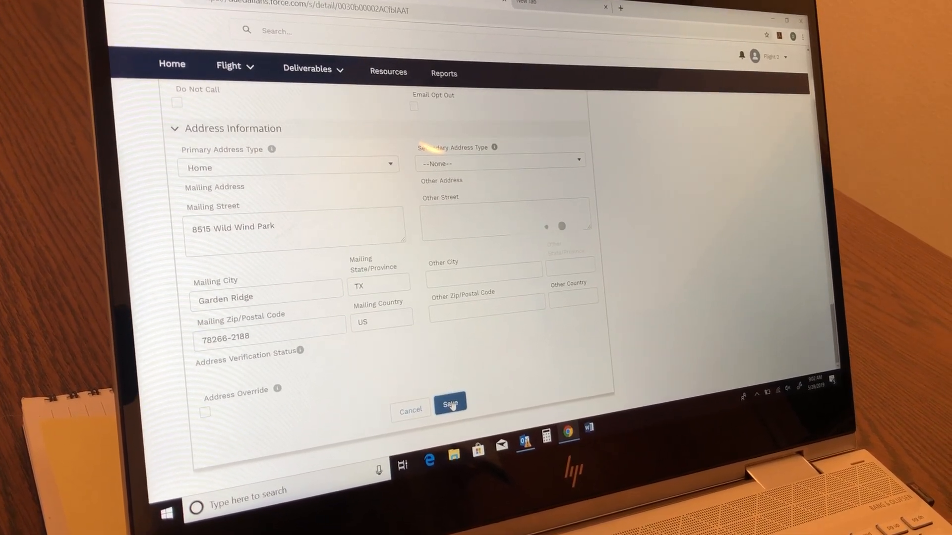
{"action": "left_click", "coordinate": [450, 404]}
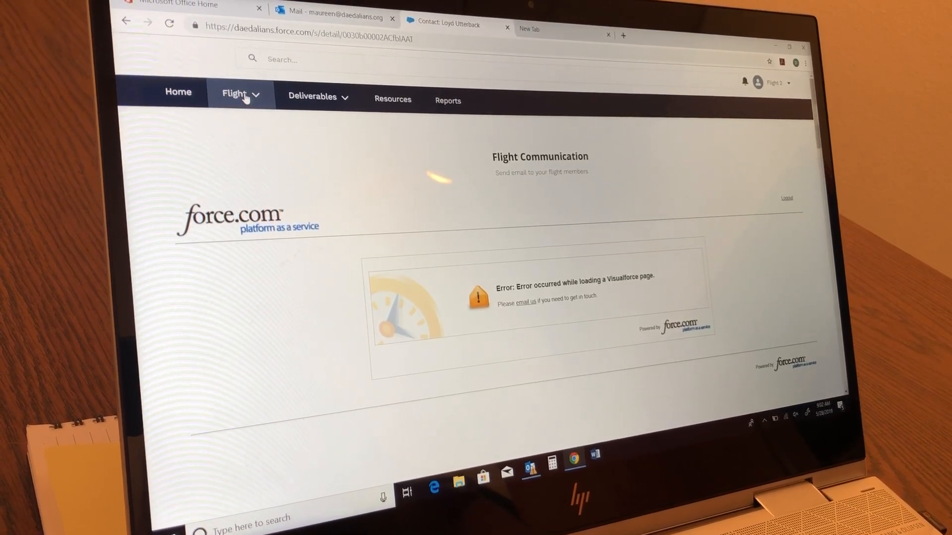
- Open the My Flight Members affiliations list from the Flight menu
{"action": "left_click", "coordinate": [238, 95]}
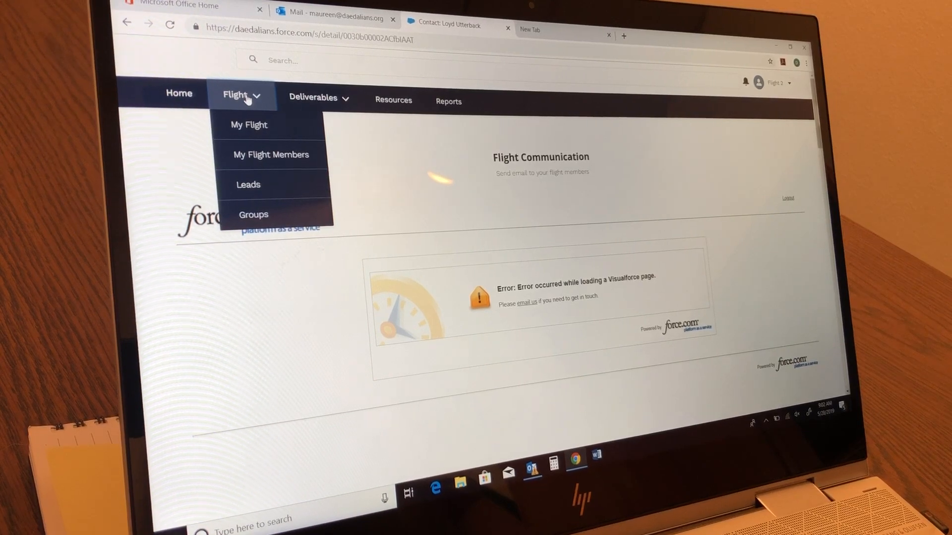
{"action": "mouse_move", "coordinate": [274, 157]}
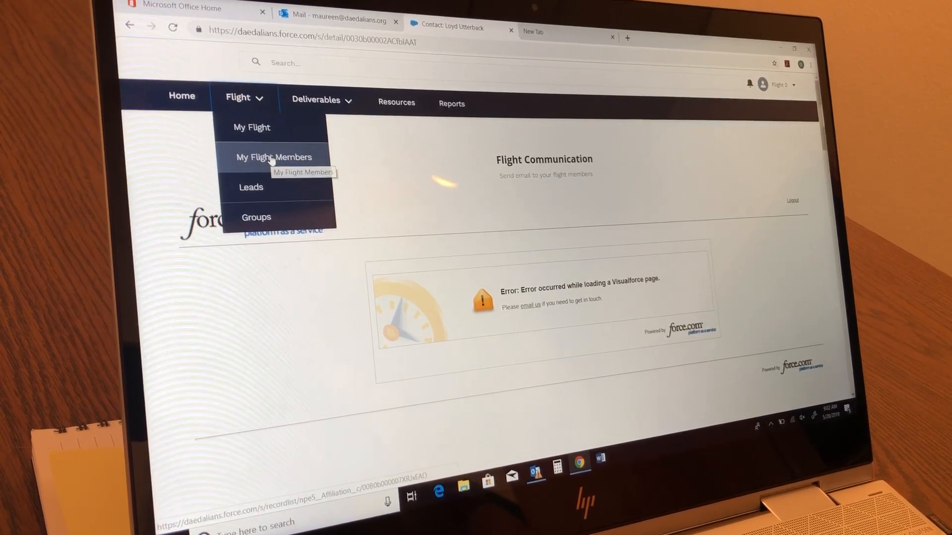
{"action": "left_click", "coordinate": [273, 157]}
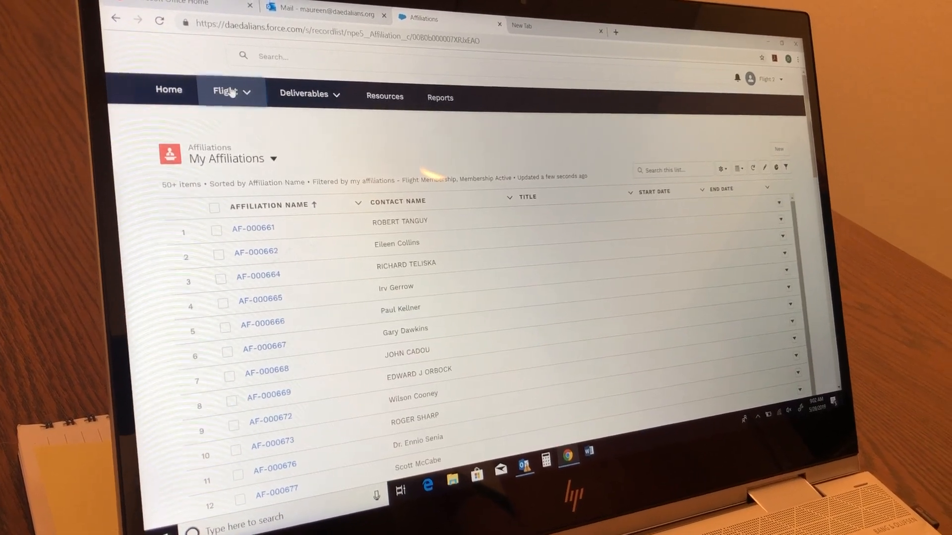
{"action": "left_click", "coordinate": [230, 92]}
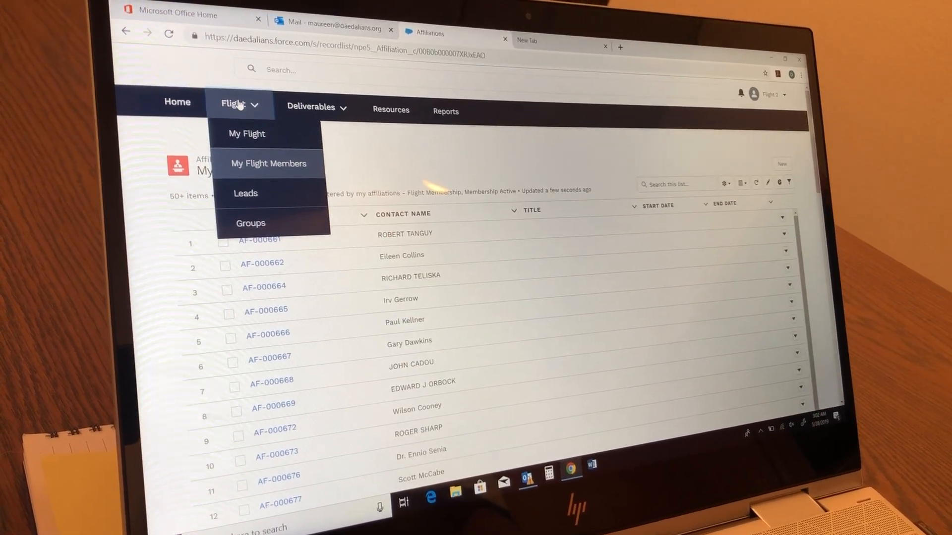